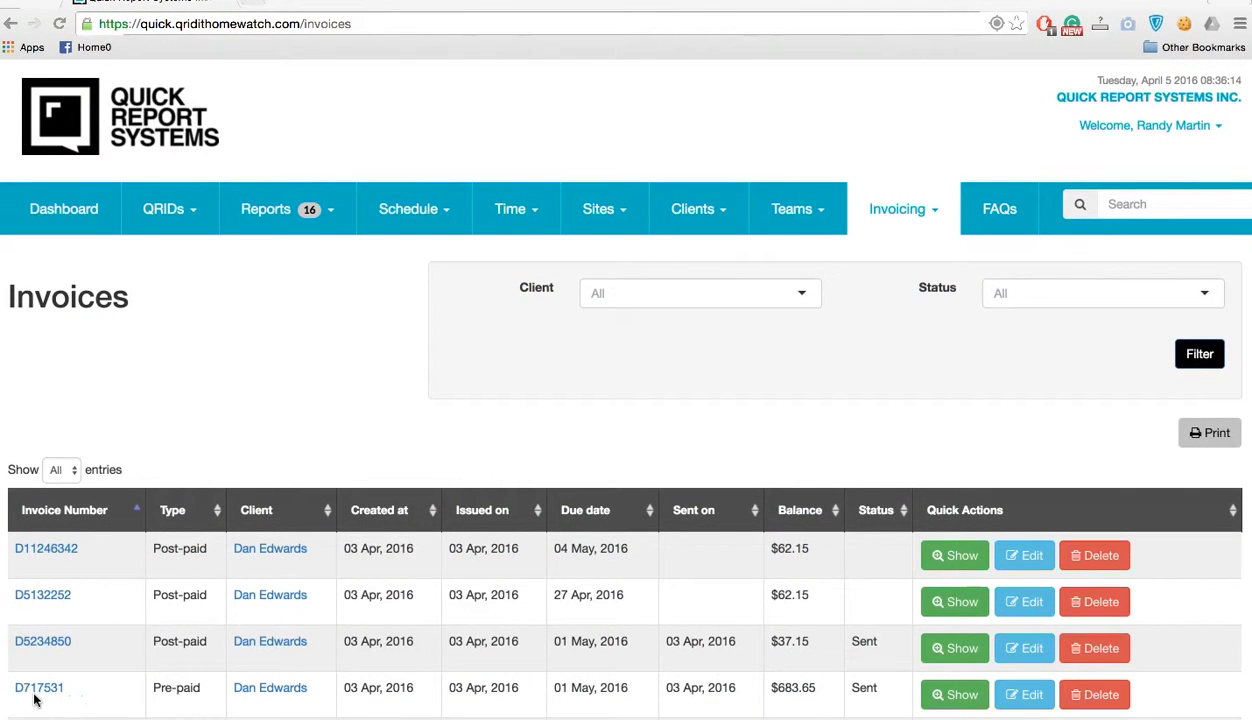
mouse_move(896, 208)
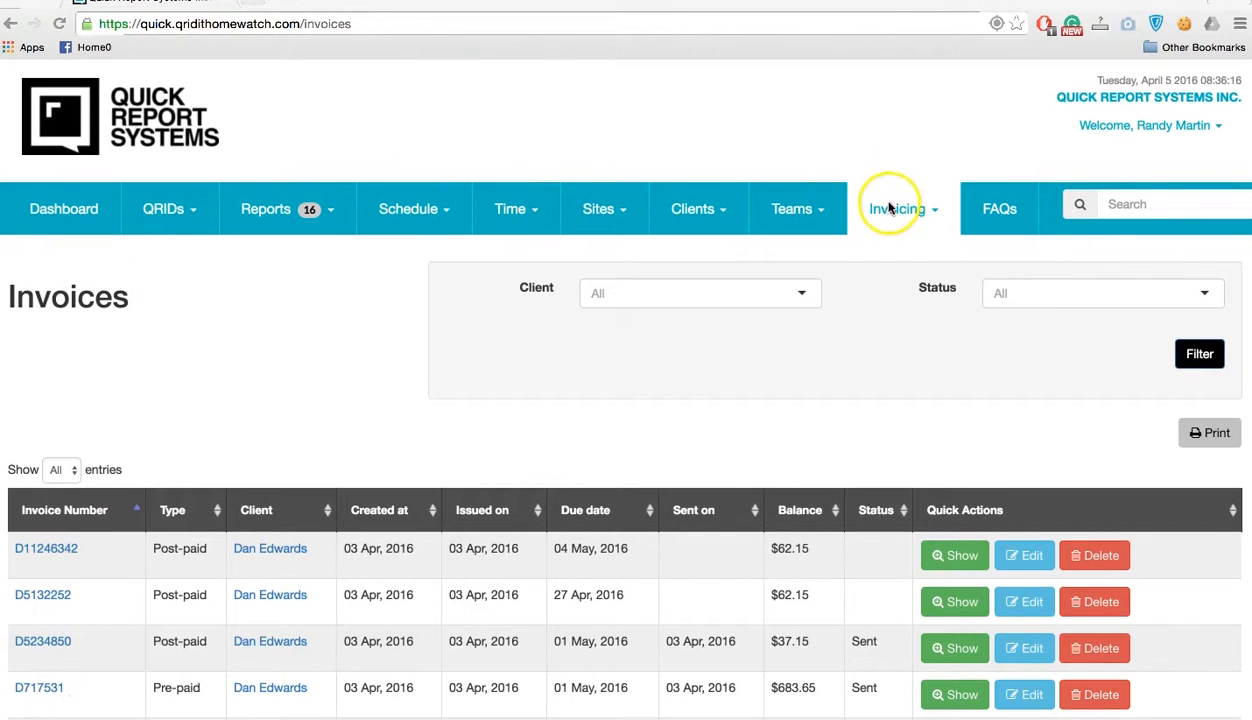
mouse_move(896, 210)
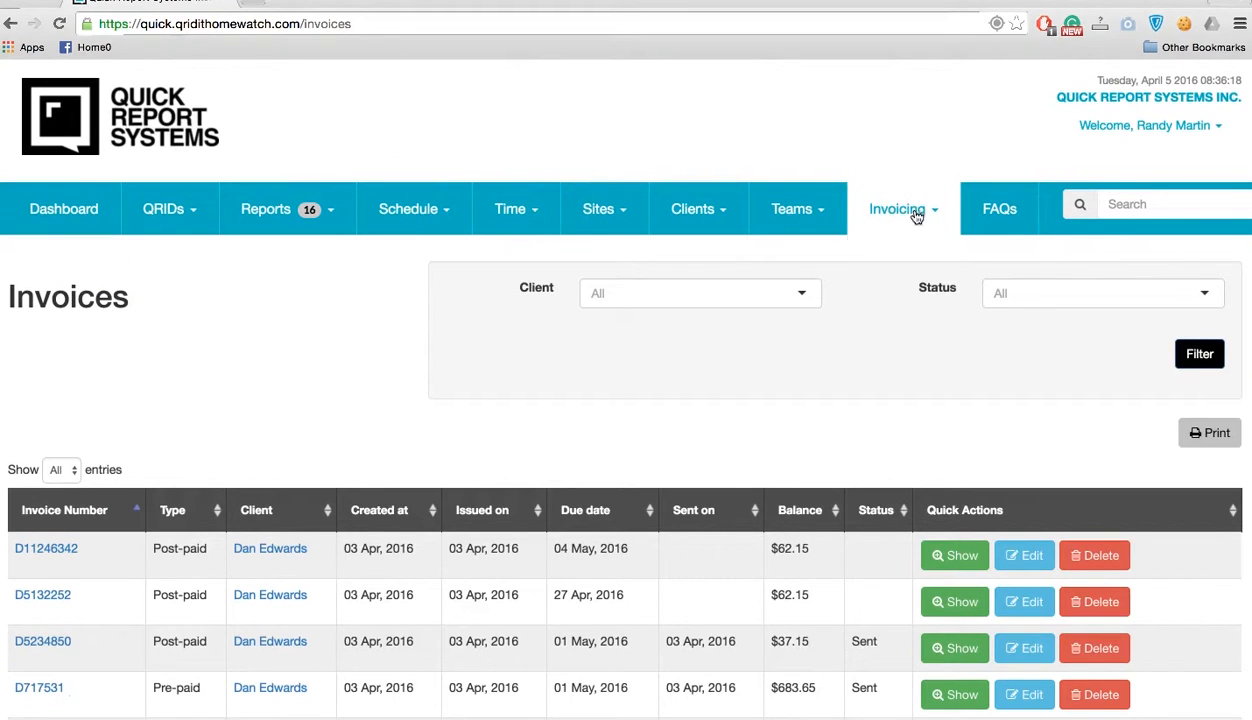
- Show the full invoice list sorted by Created at so the newest invoices lead
left_click(896, 208)
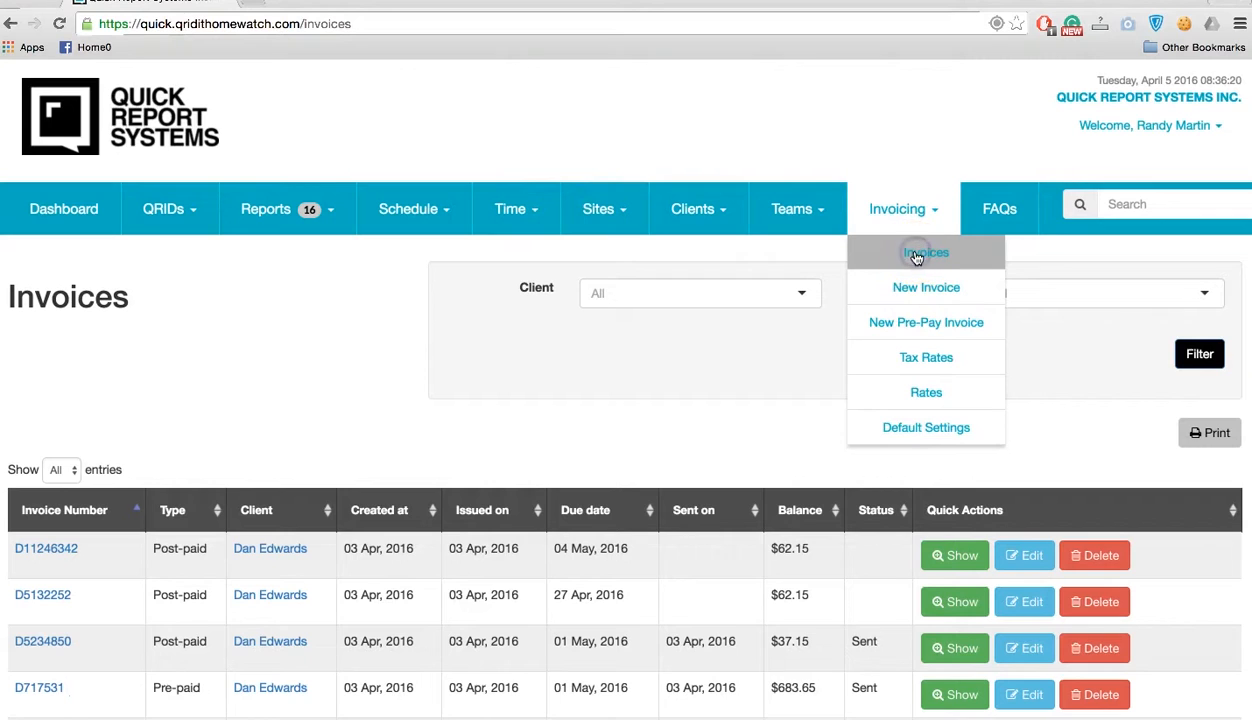
left_click(924, 252)
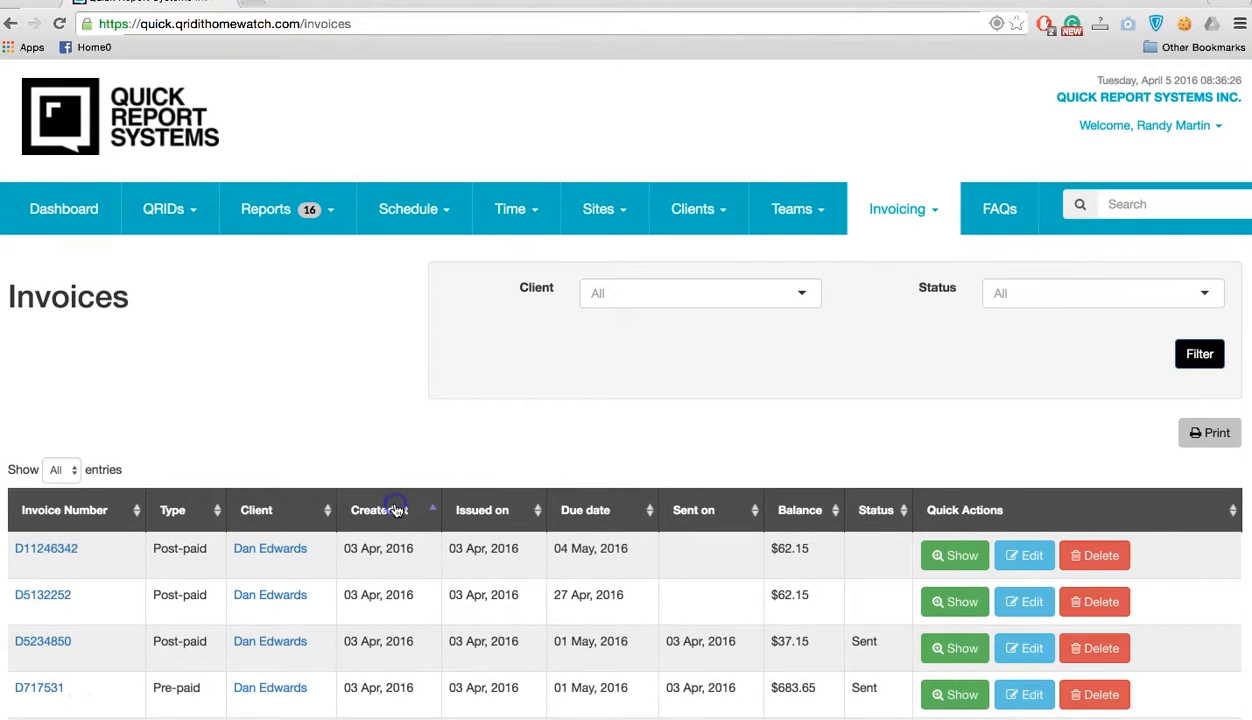
left_click(380, 510)
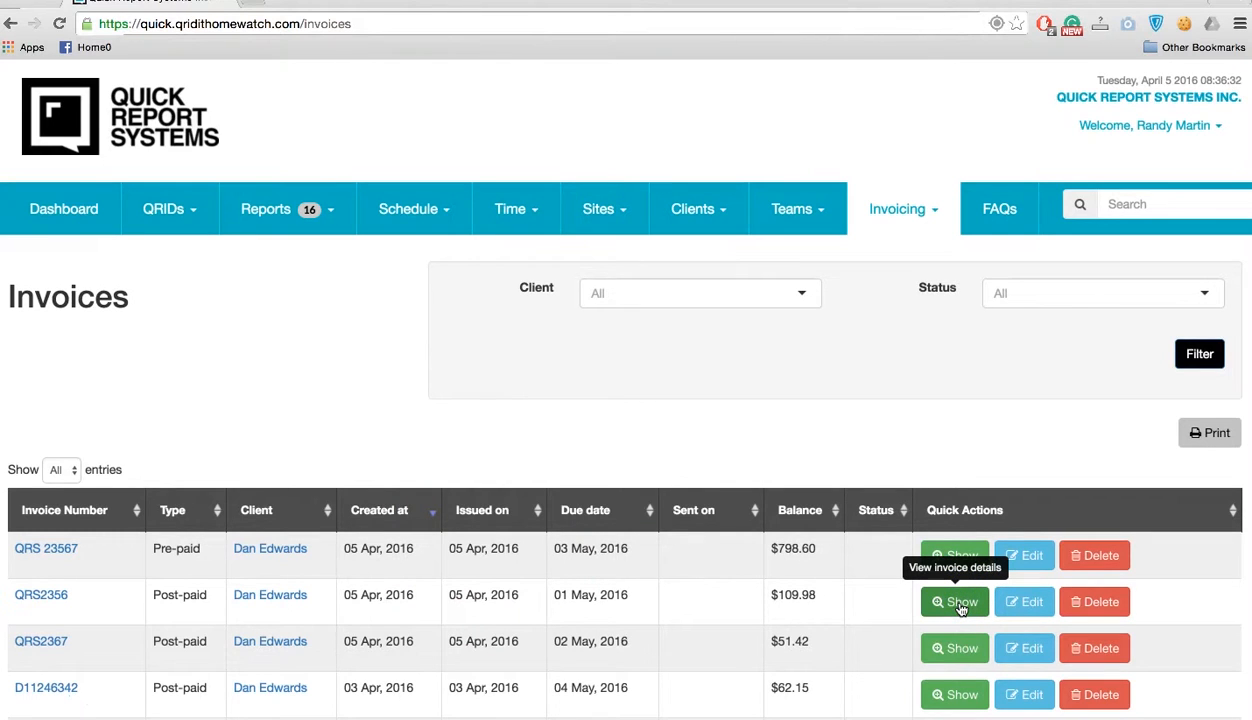
- Show invoice QRS2356's details and send it to the client's dashboard
left_click(954, 600)
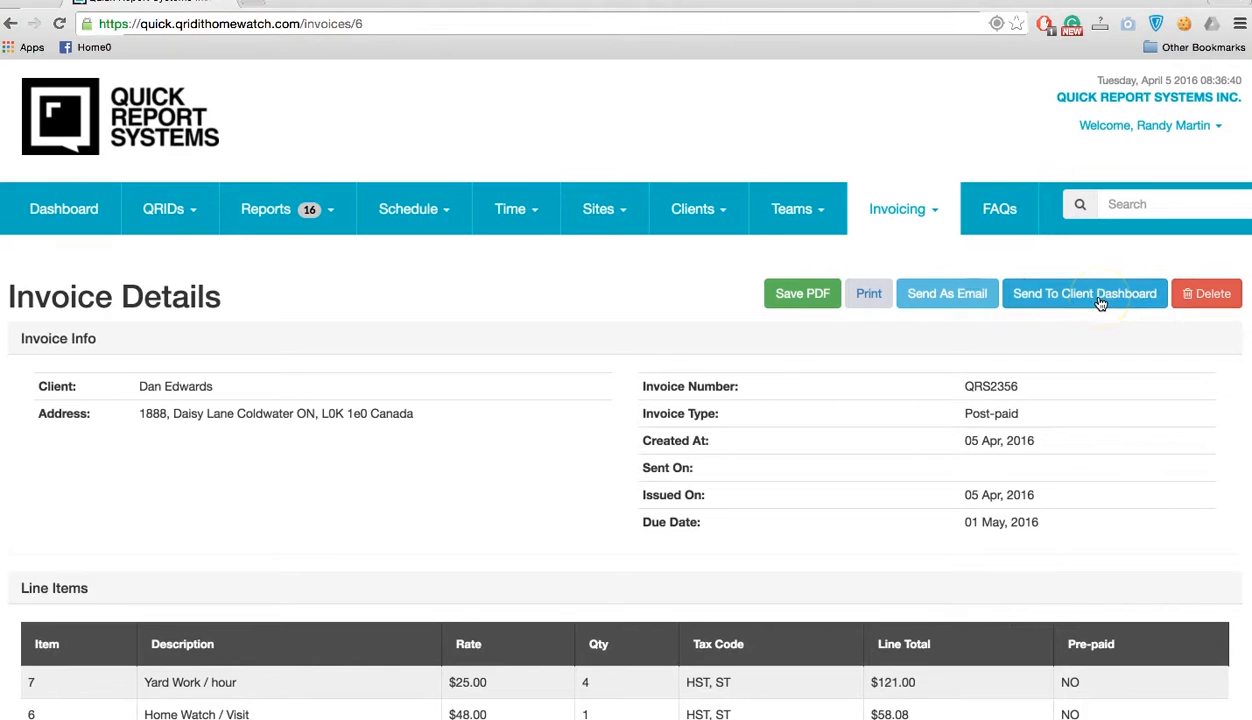
left_click(1084, 292)
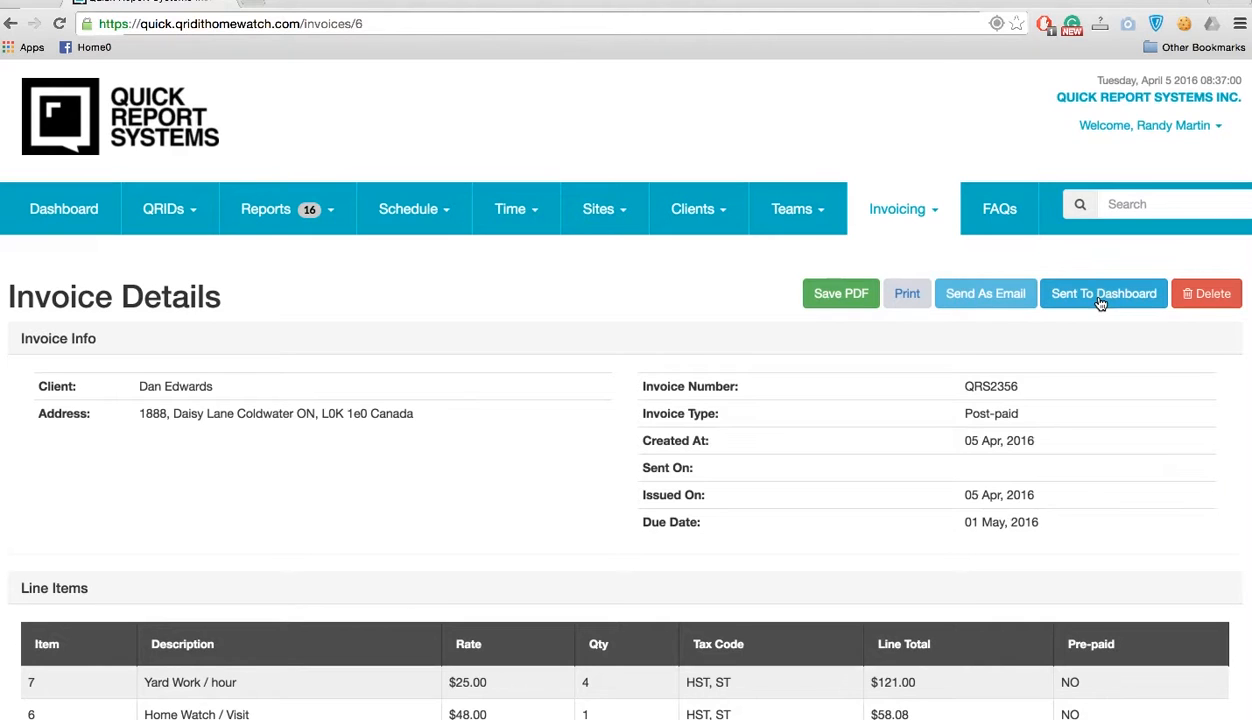
mouse_move(984, 292)
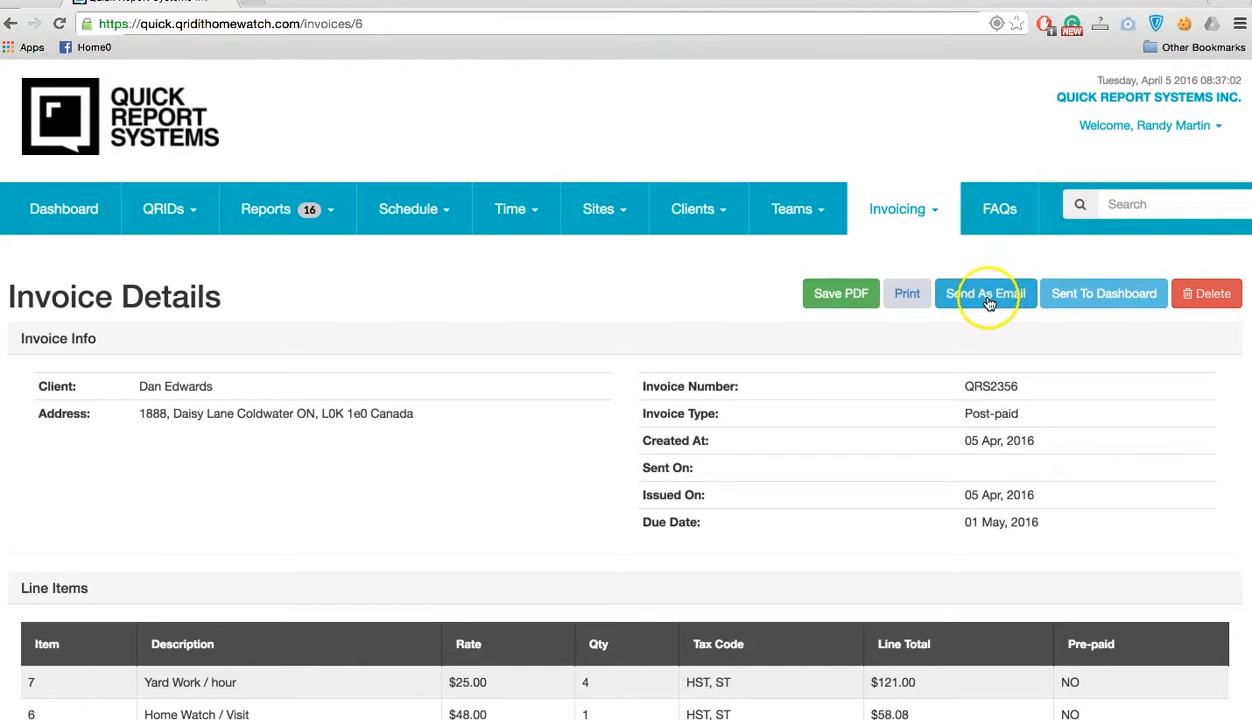
- Send invoice QRS2356 to the client by email, confirming with Yes
left_click(984, 292)
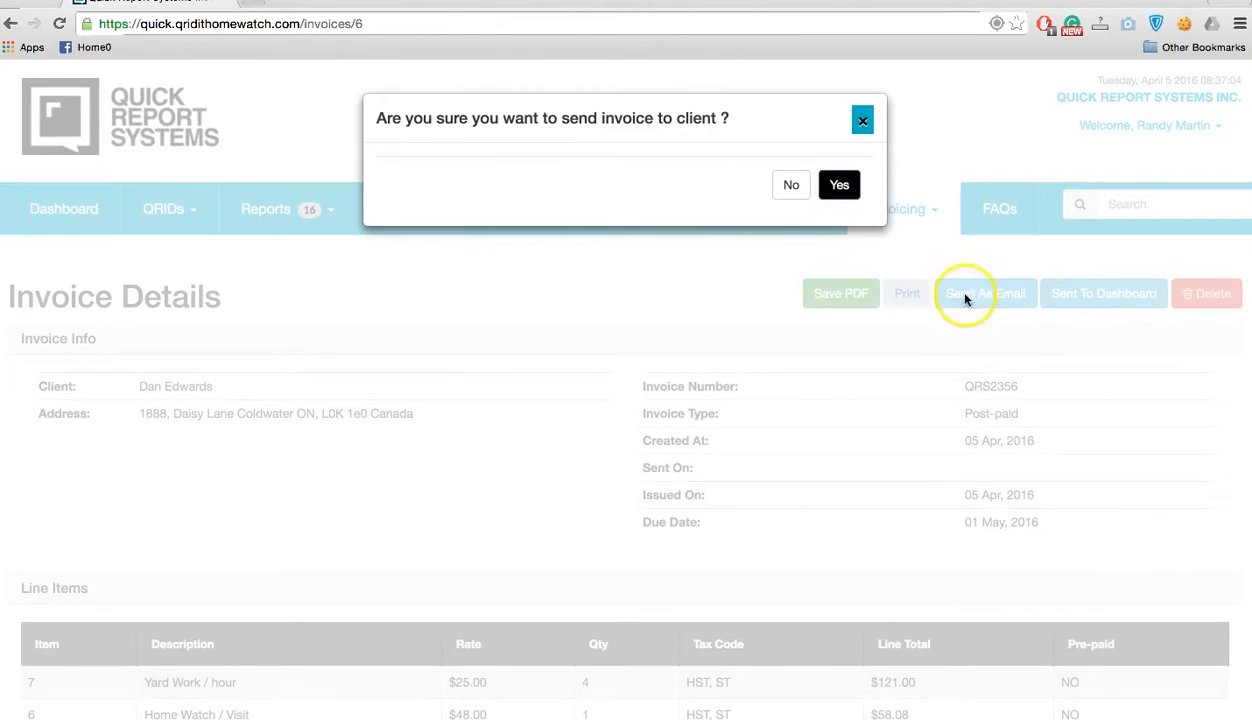
mouse_move(838, 184)
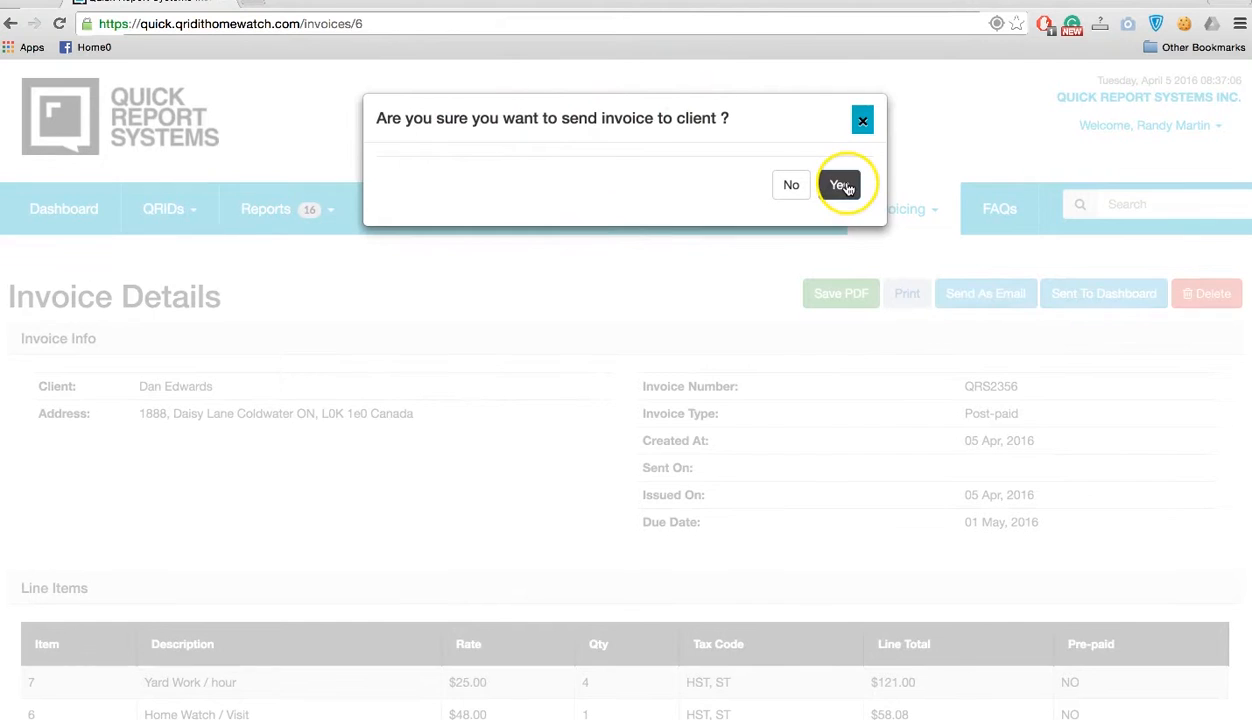
left_click(838, 184)
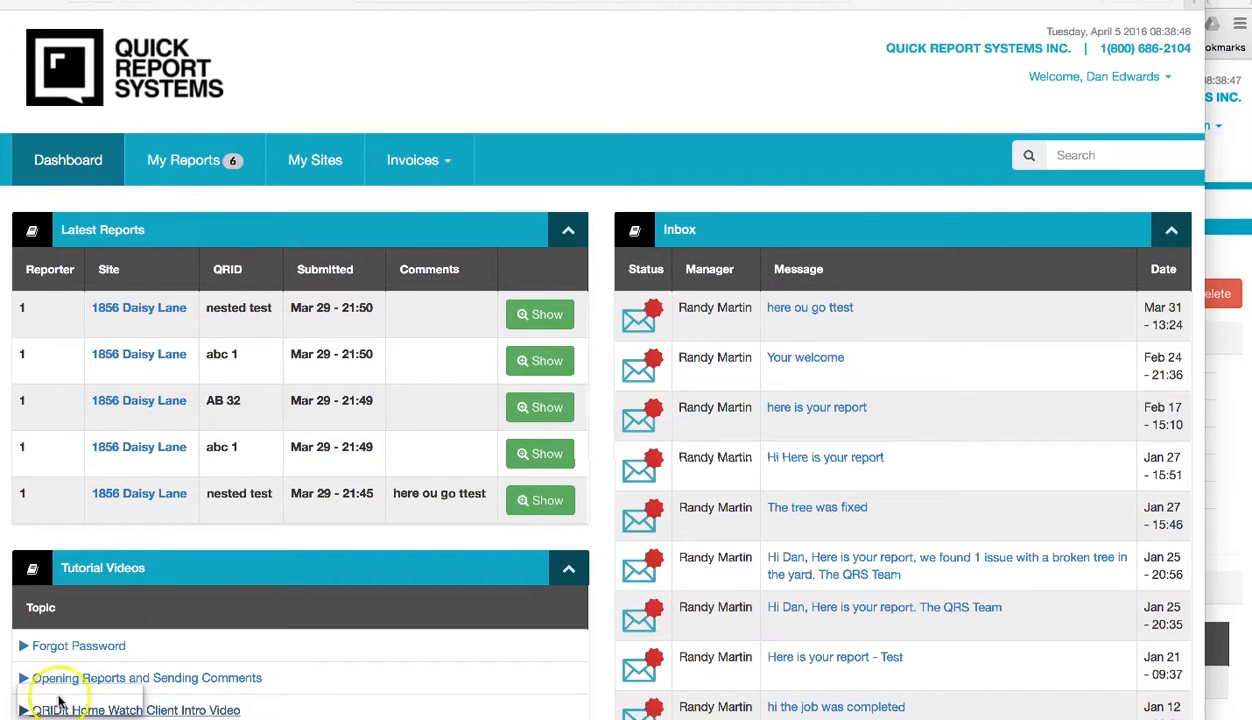
- Show the client's My Invoices list with QRS2356 issued 05 Apr 2016
left_click(412, 160)
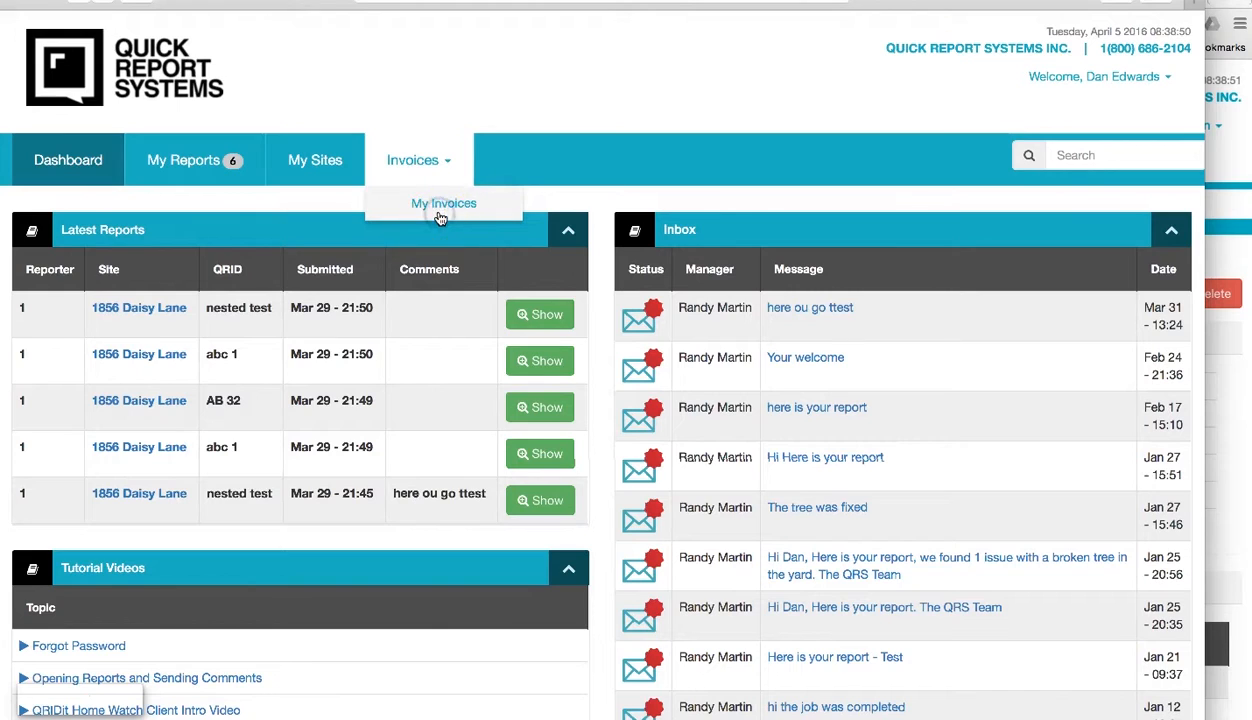
left_click(444, 204)
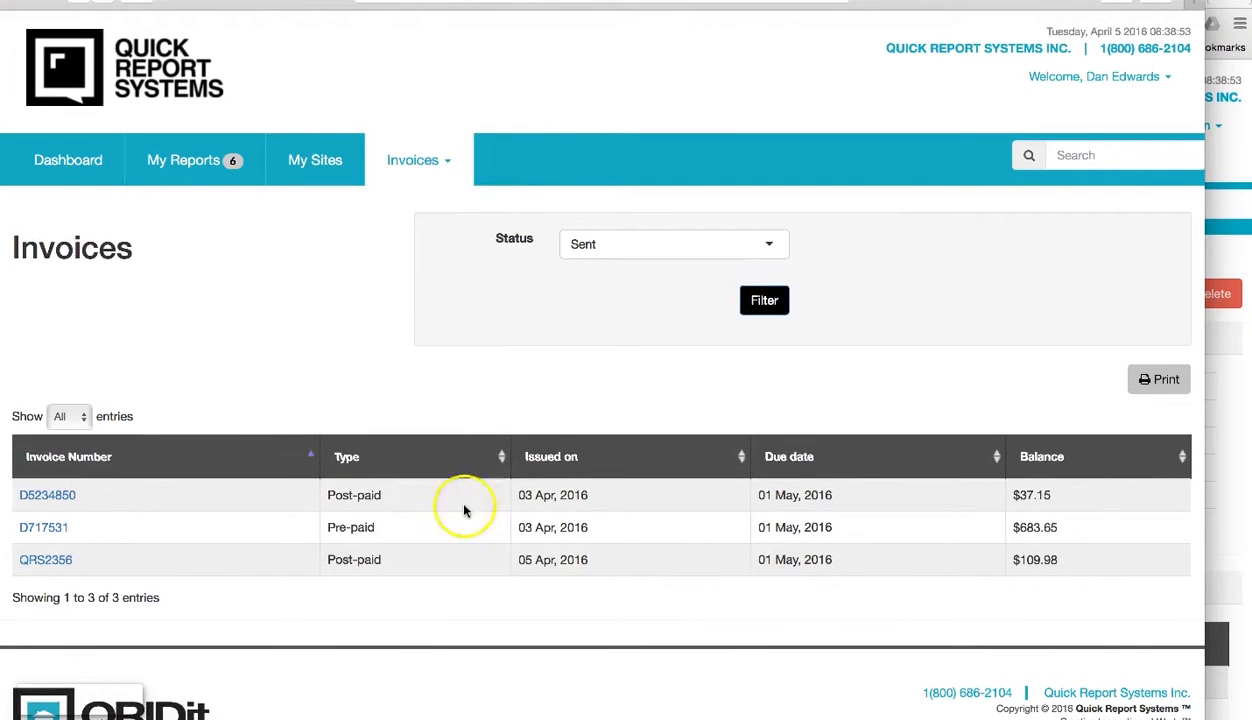
mouse_move(668, 460)
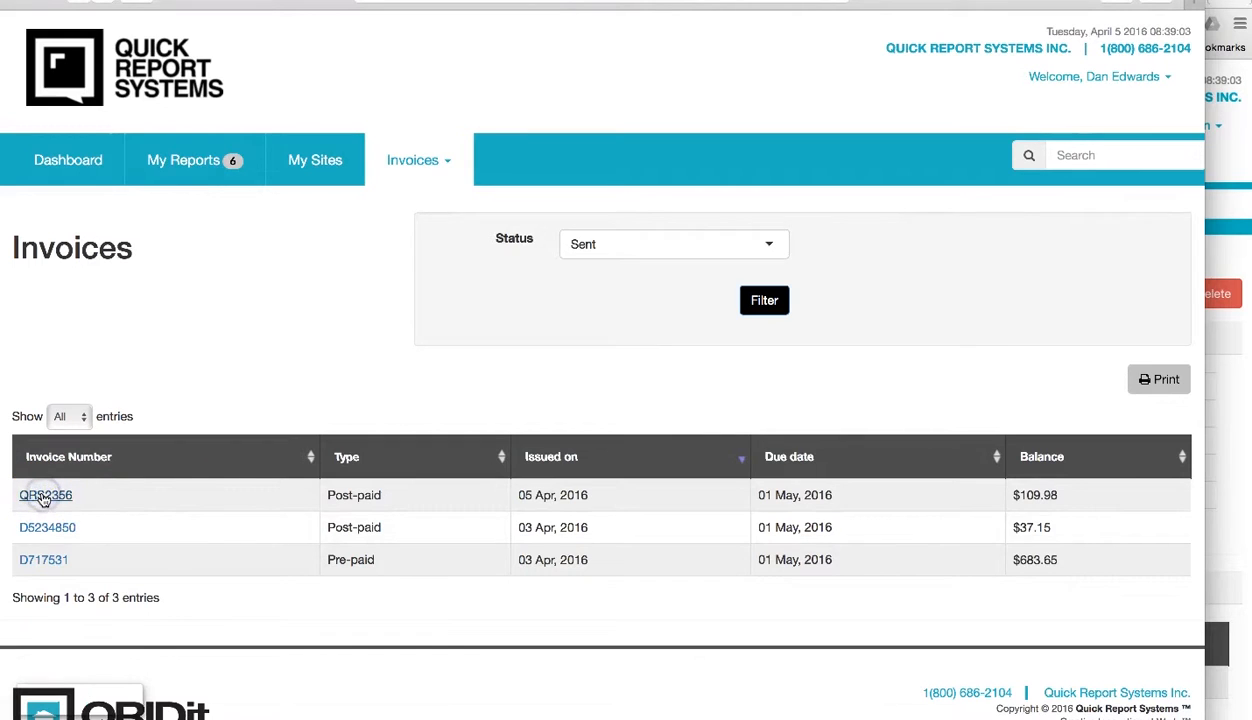
- Review client-side QRS2356 details showing the $200 payment and $22 refund
left_click(44, 496)
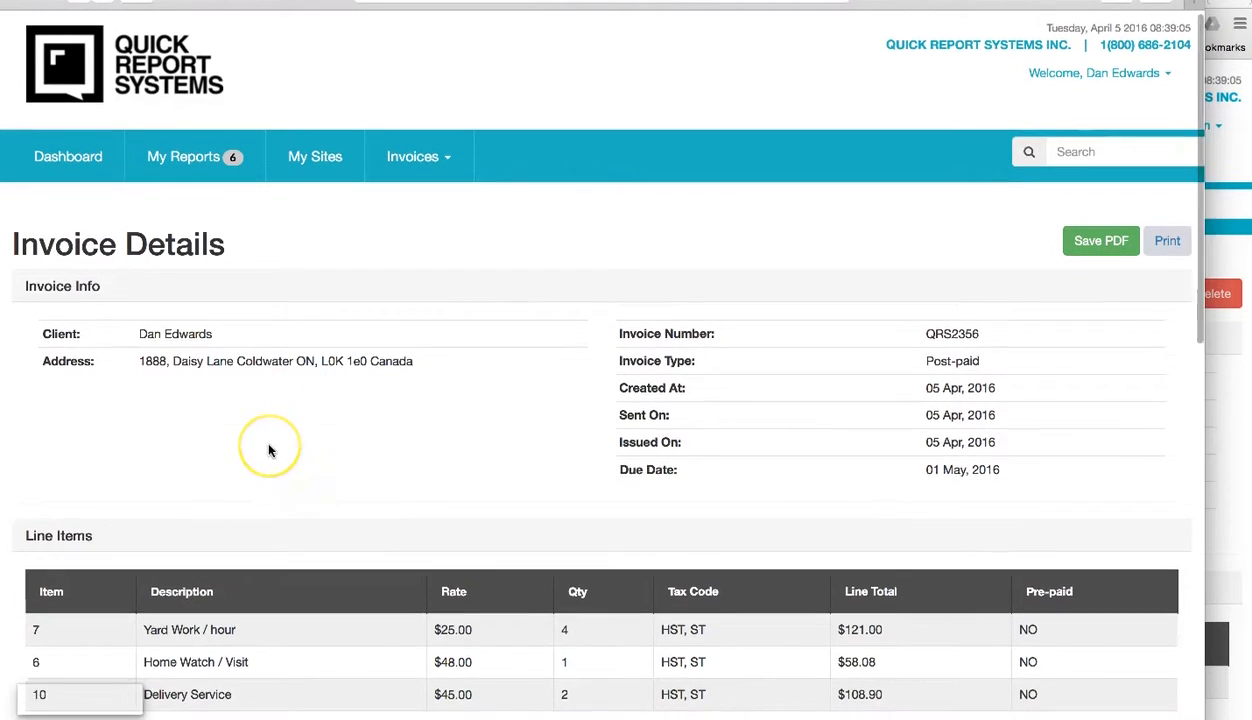
scroll("down", 3)
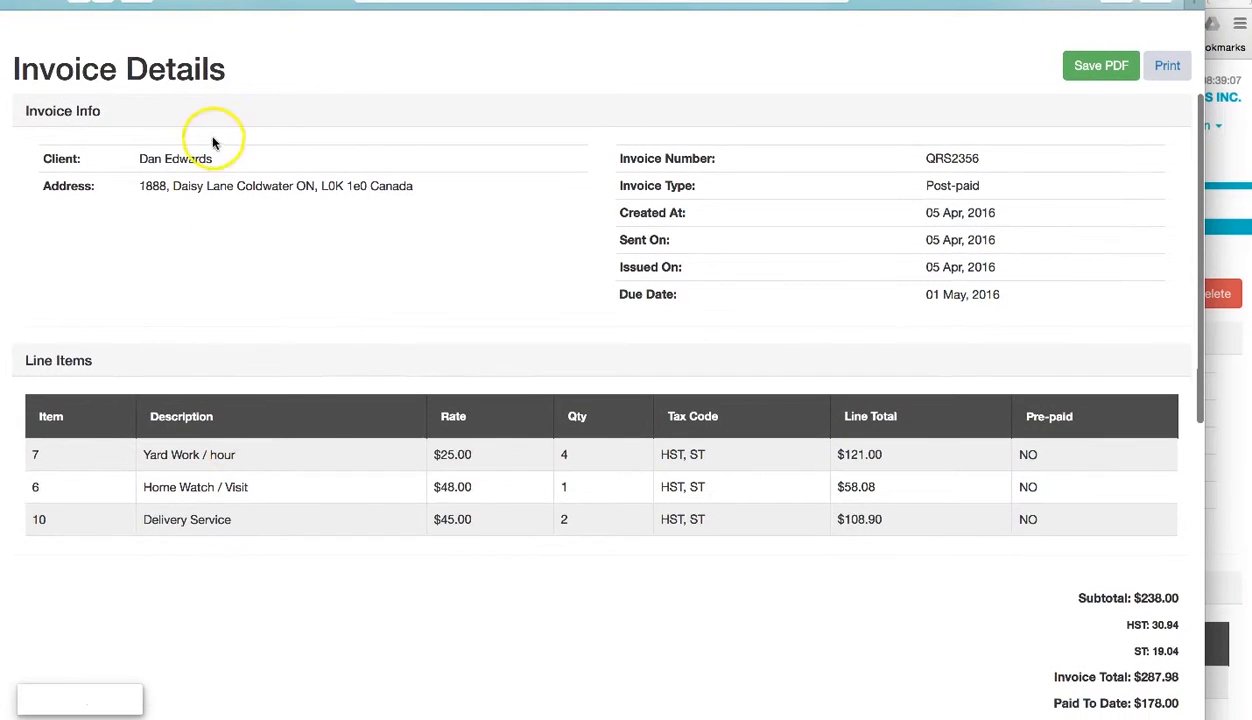
mouse_move(268, 198)
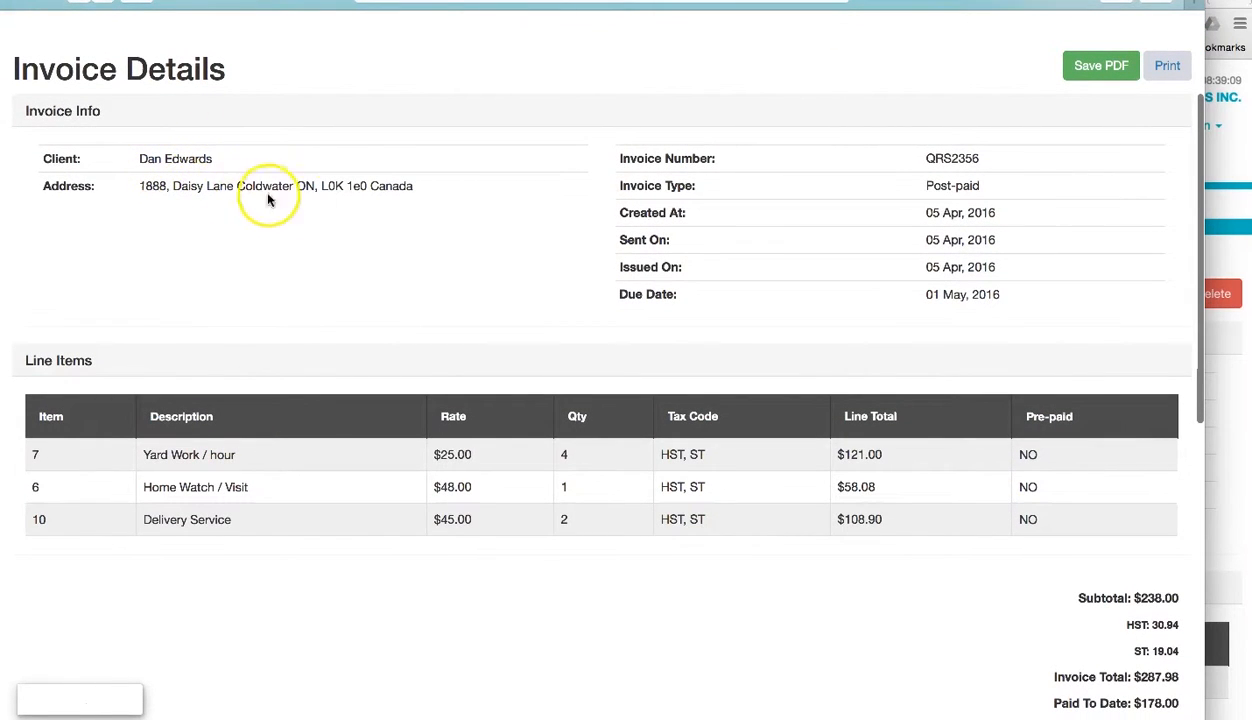
mouse_move(938, 204)
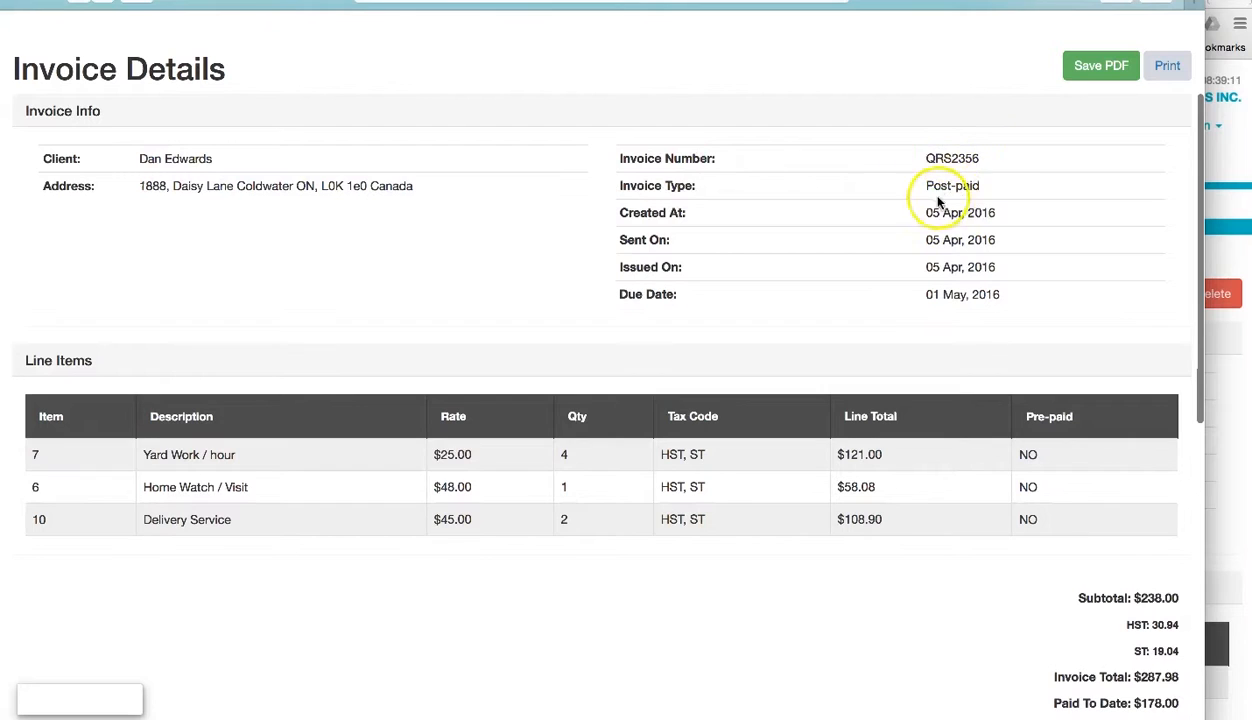
mouse_move(704, 212)
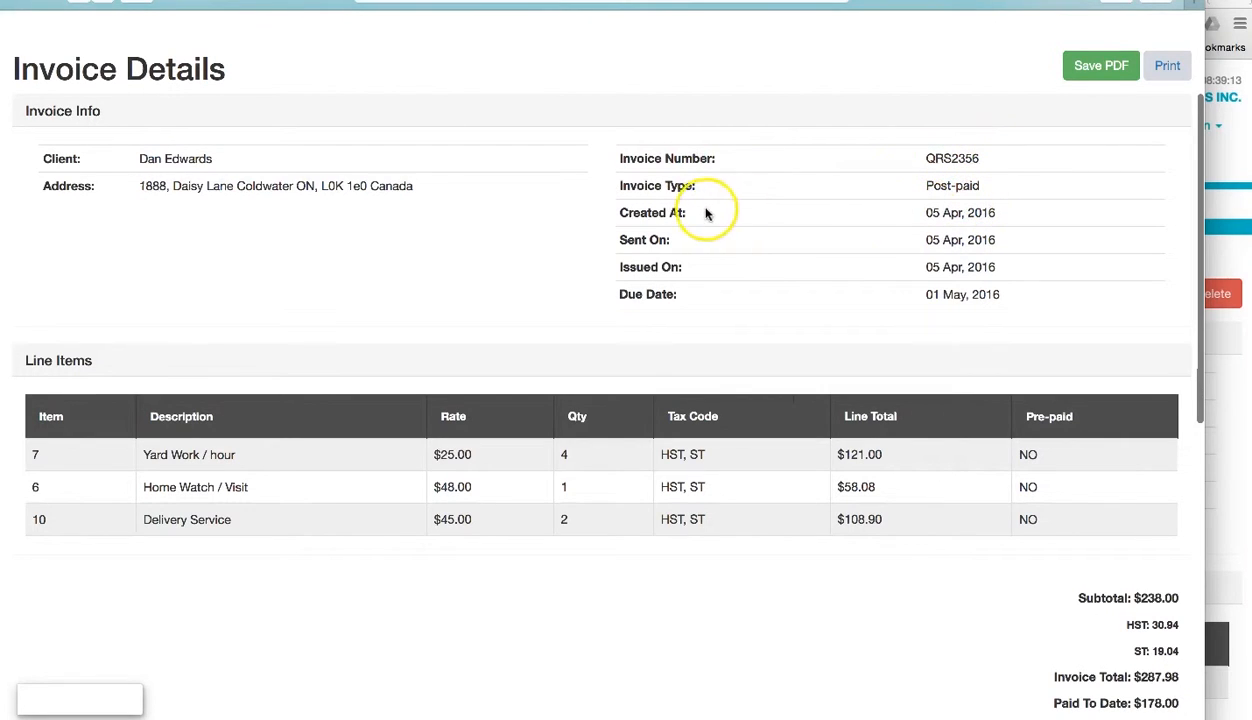
mouse_move(924, 256)
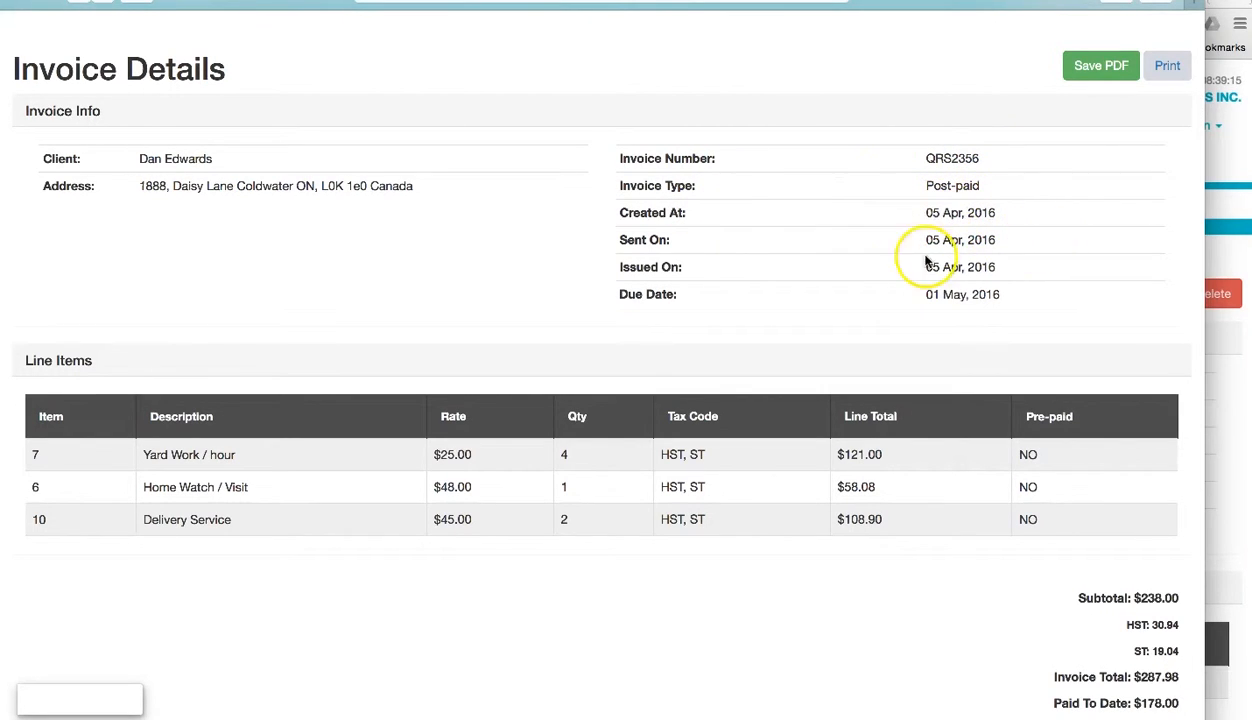
mouse_move(854, 308)
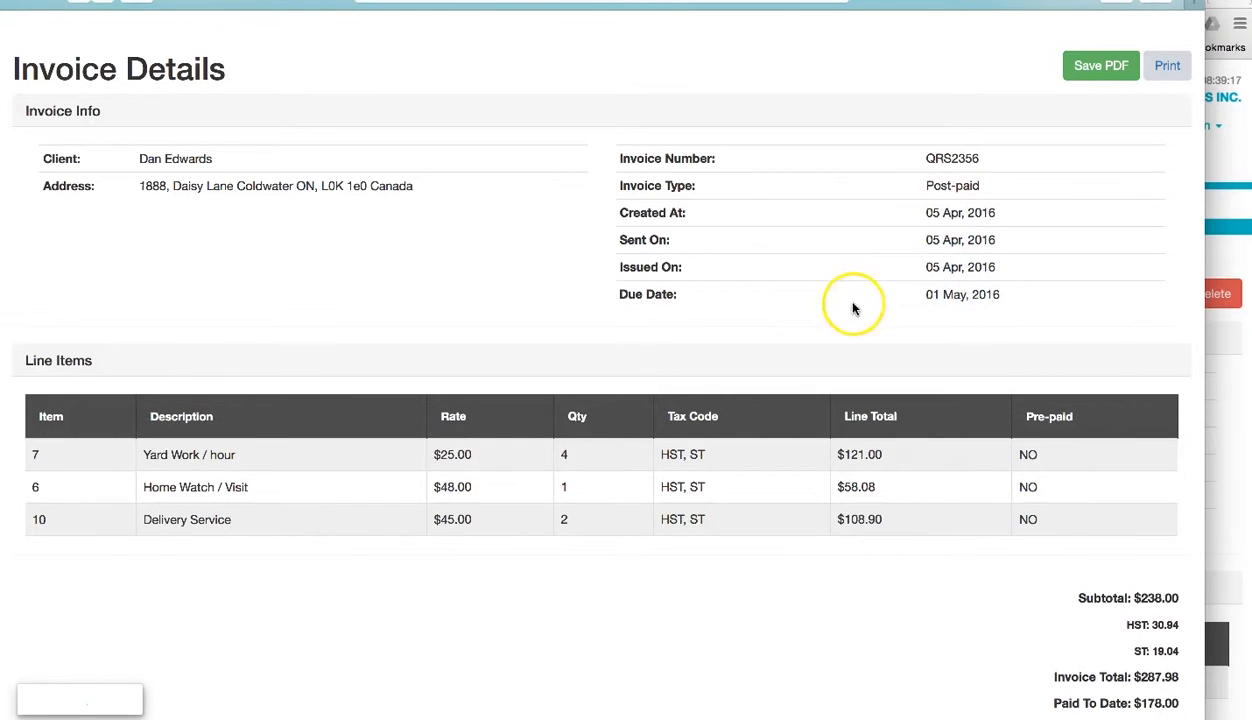
scroll("down", 3)
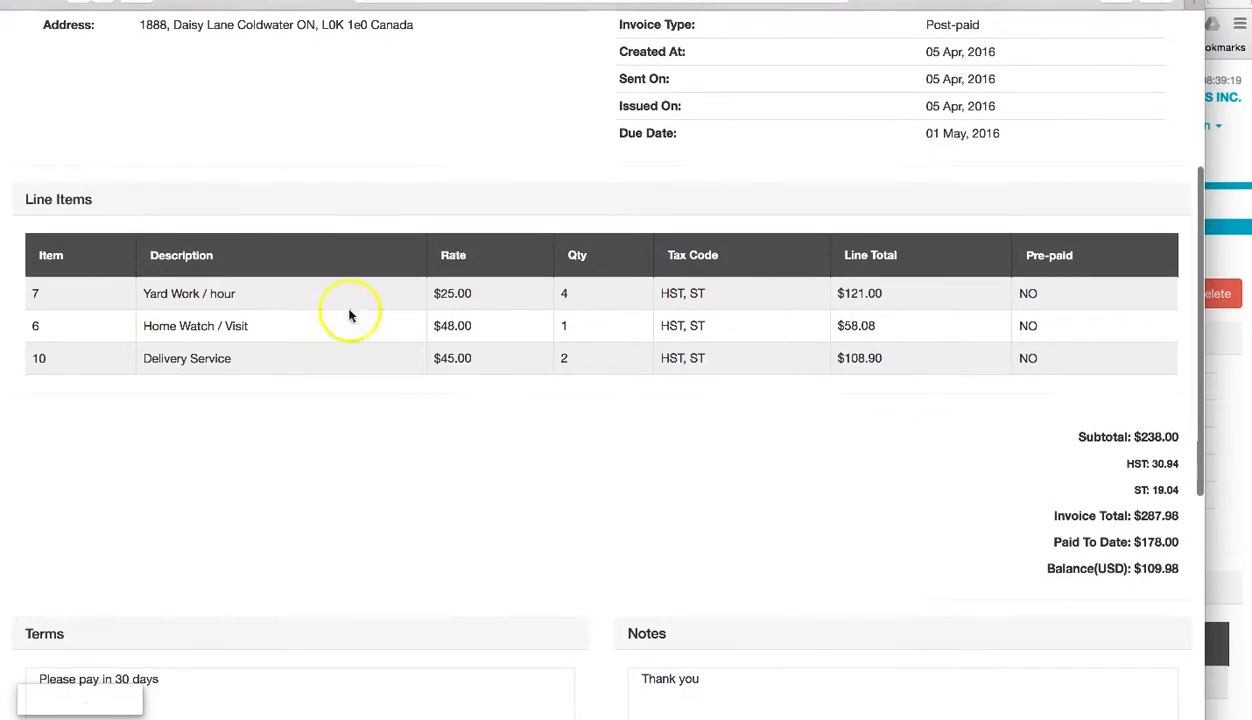
mouse_move(572, 470)
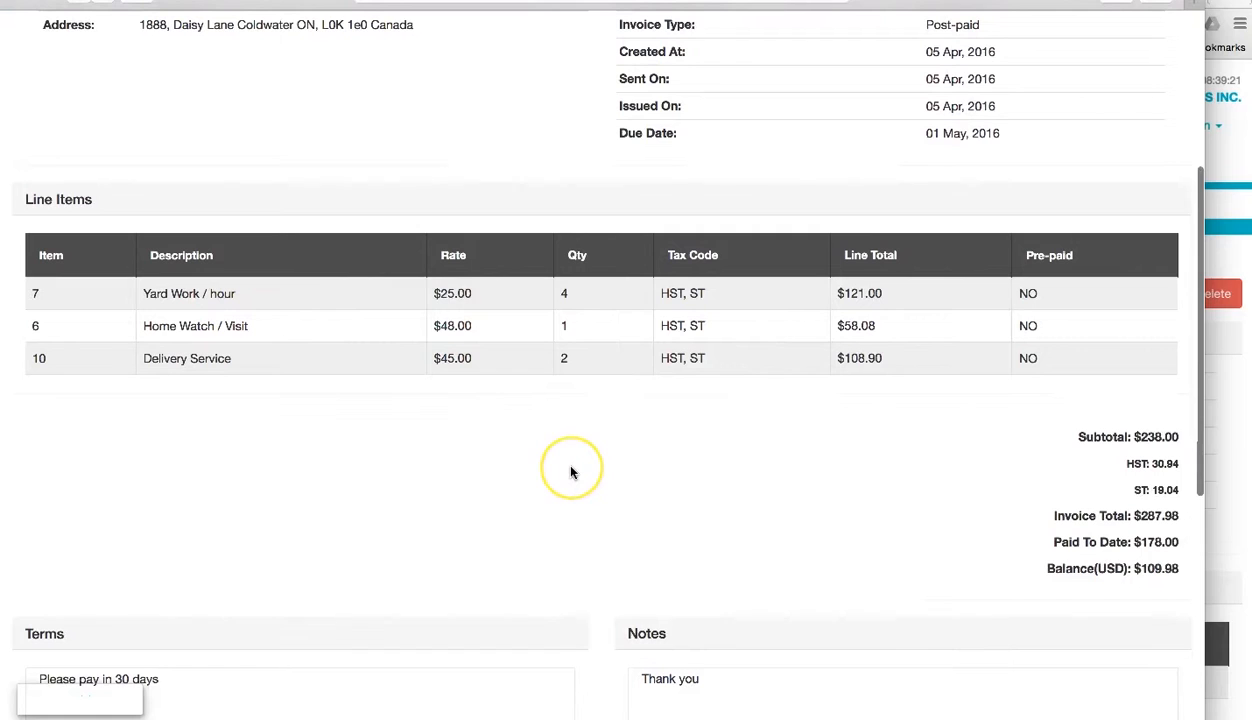
mouse_move(1116, 348)
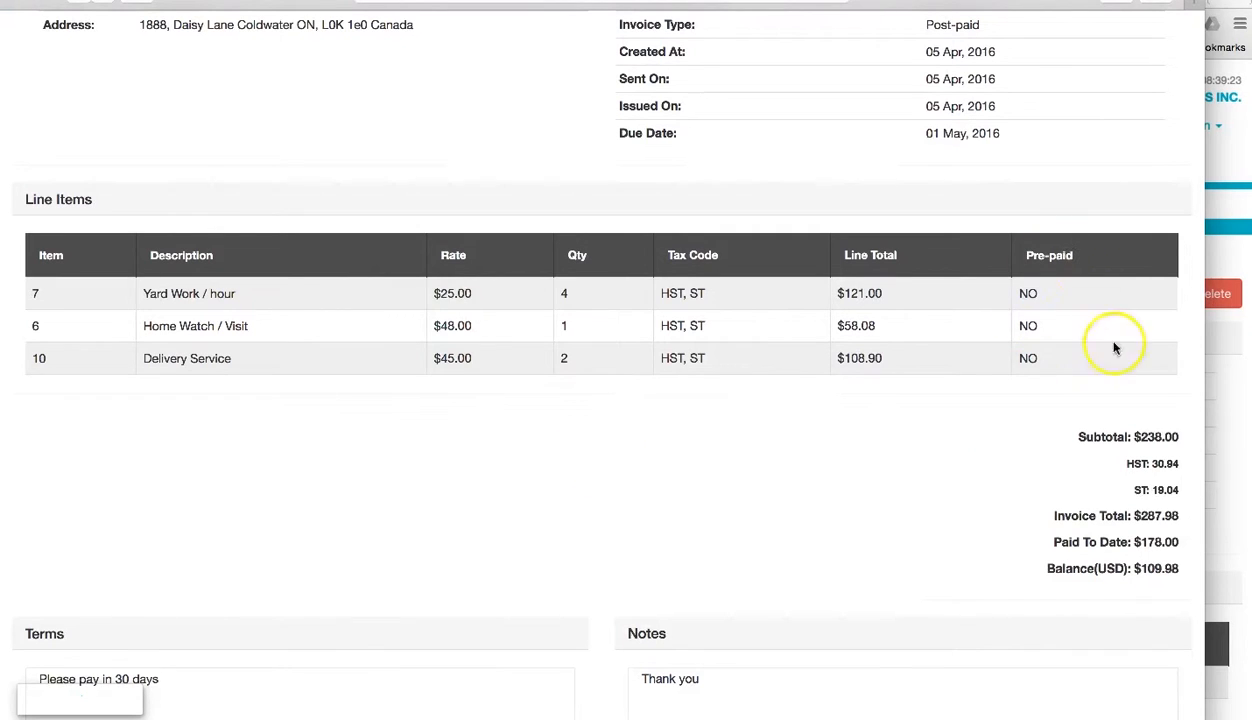
scroll("down", 3)
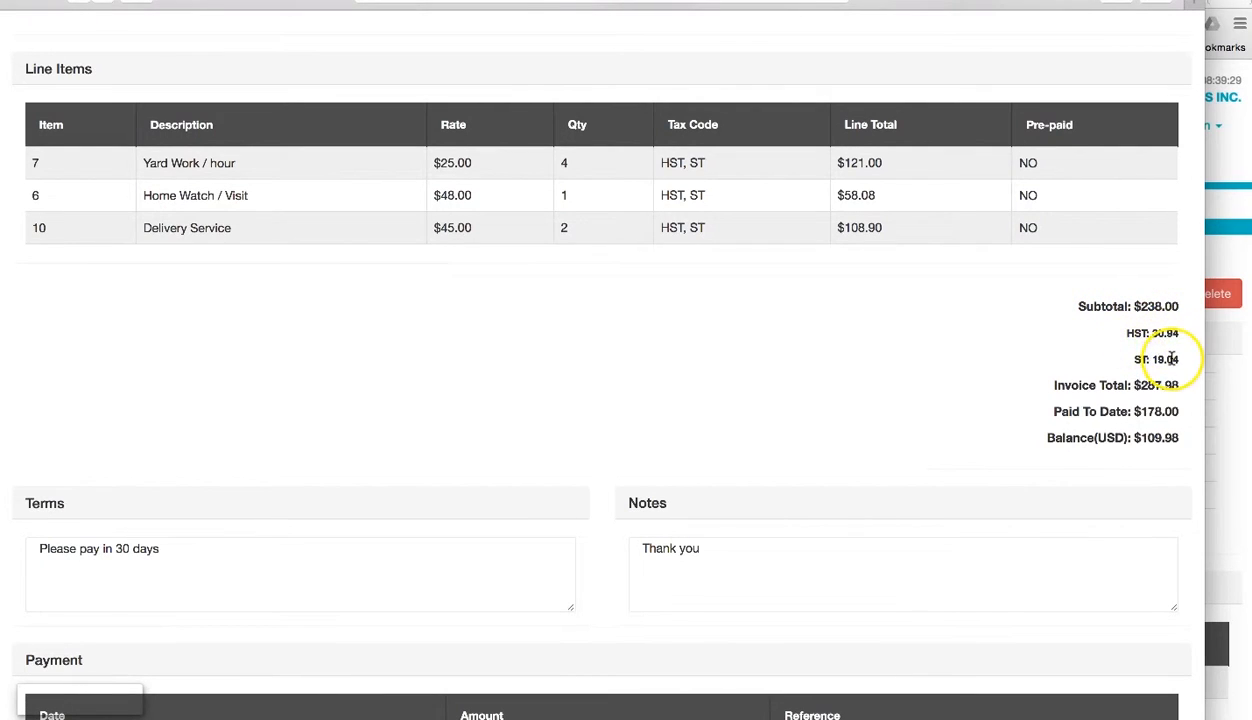
mouse_move(1120, 402)
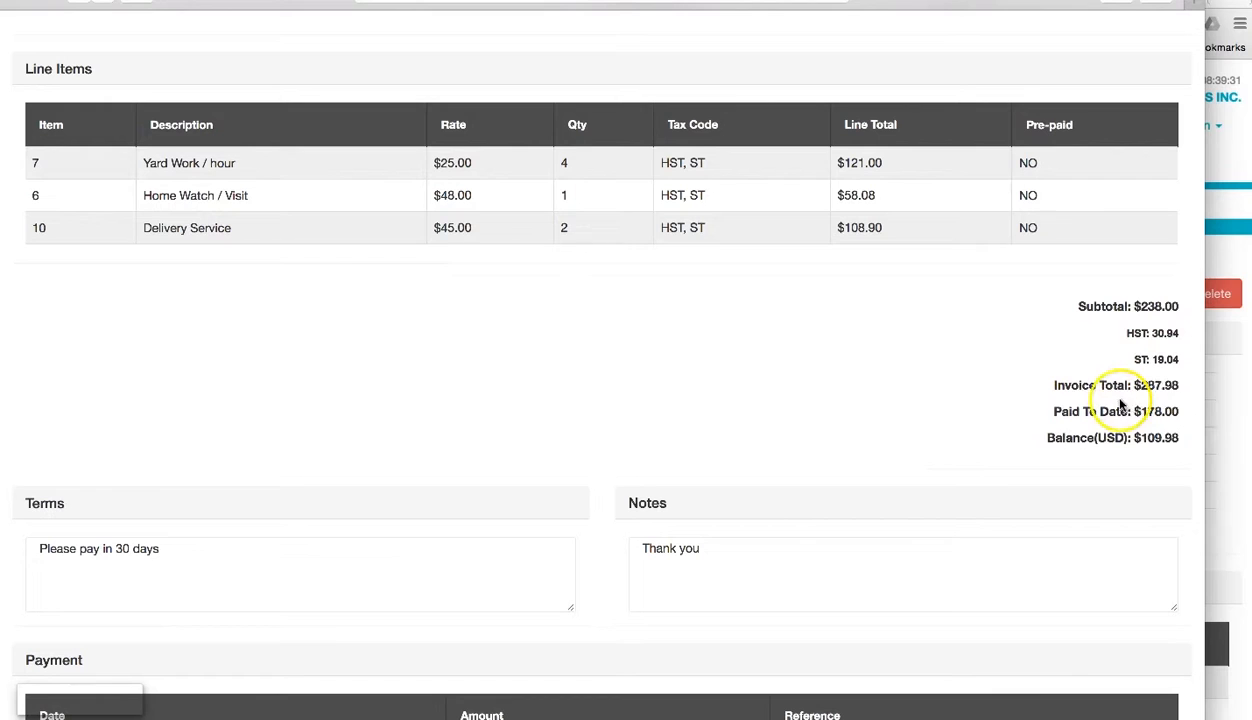
mouse_move(1104, 444)
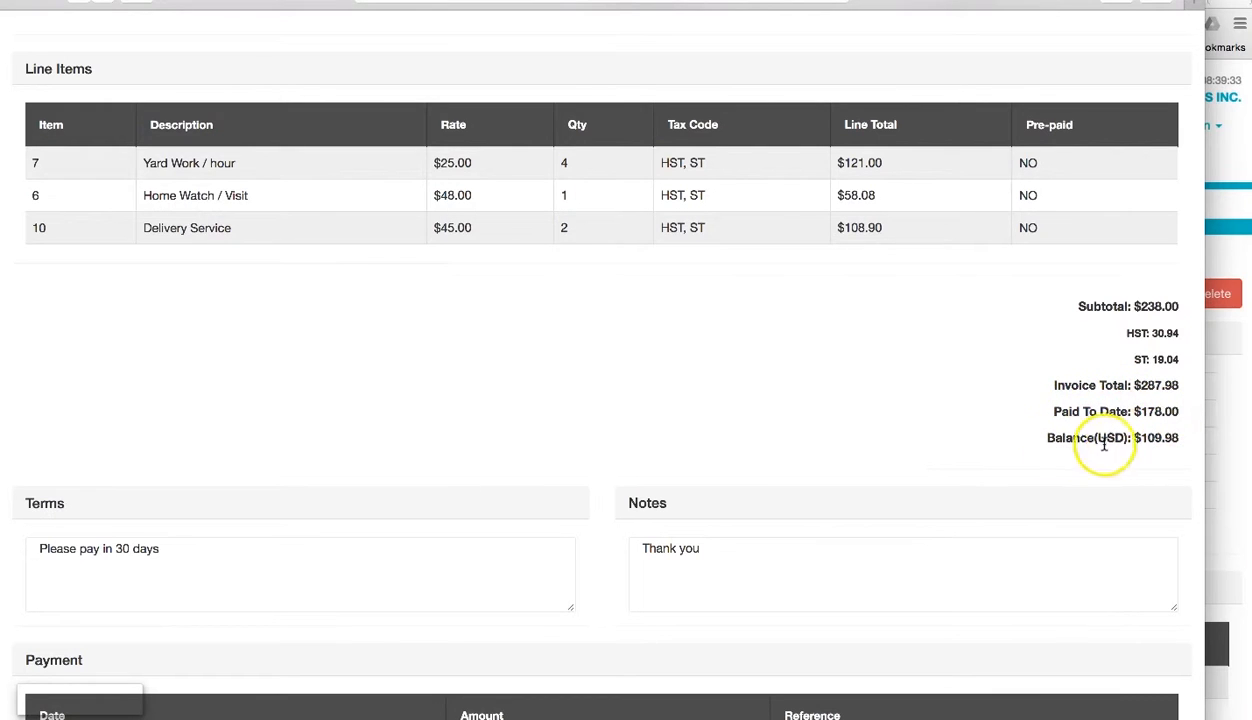
mouse_move(780, 428)
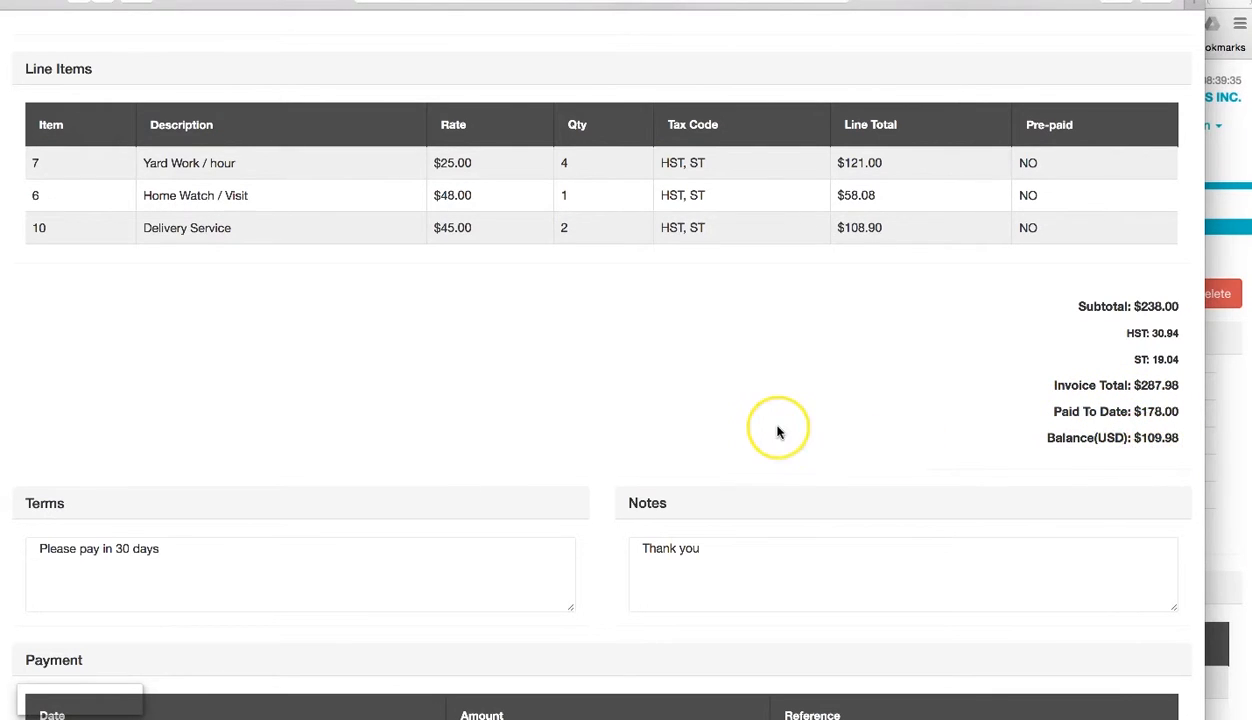
scroll("down", 3)
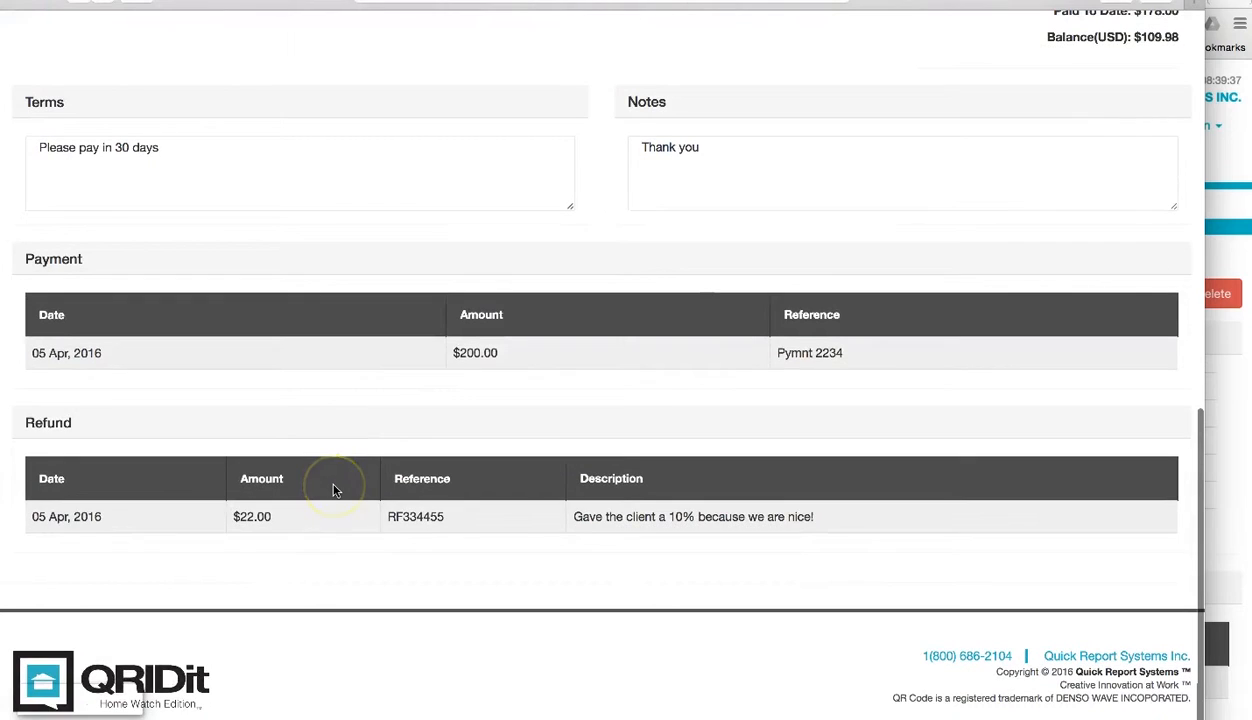
mouse_move(176, 458)
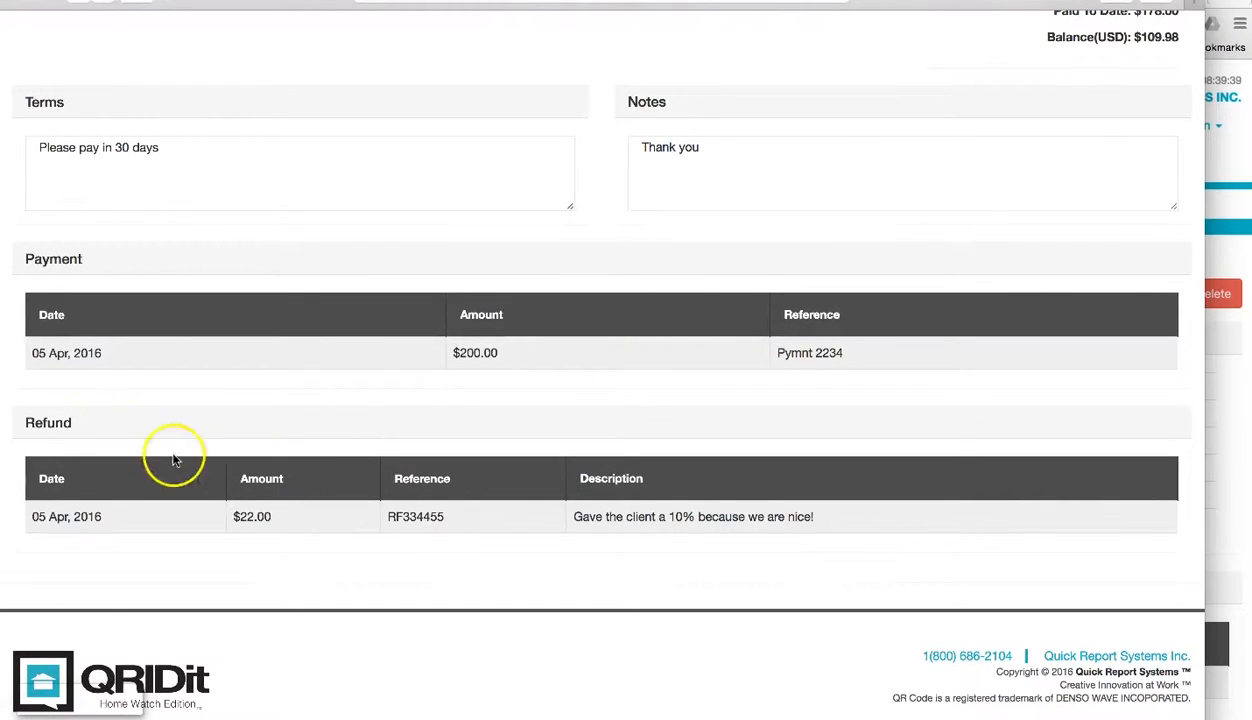
mouse_move(404, 362)
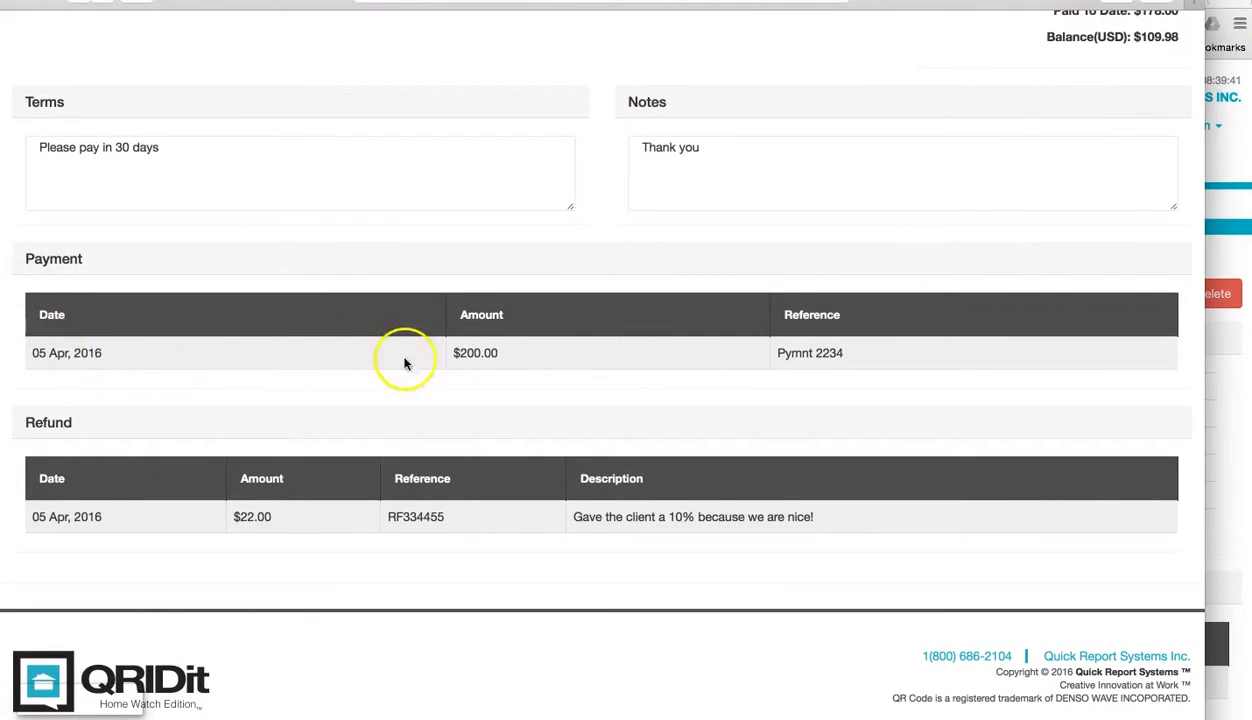
mouse_move(540, 550)
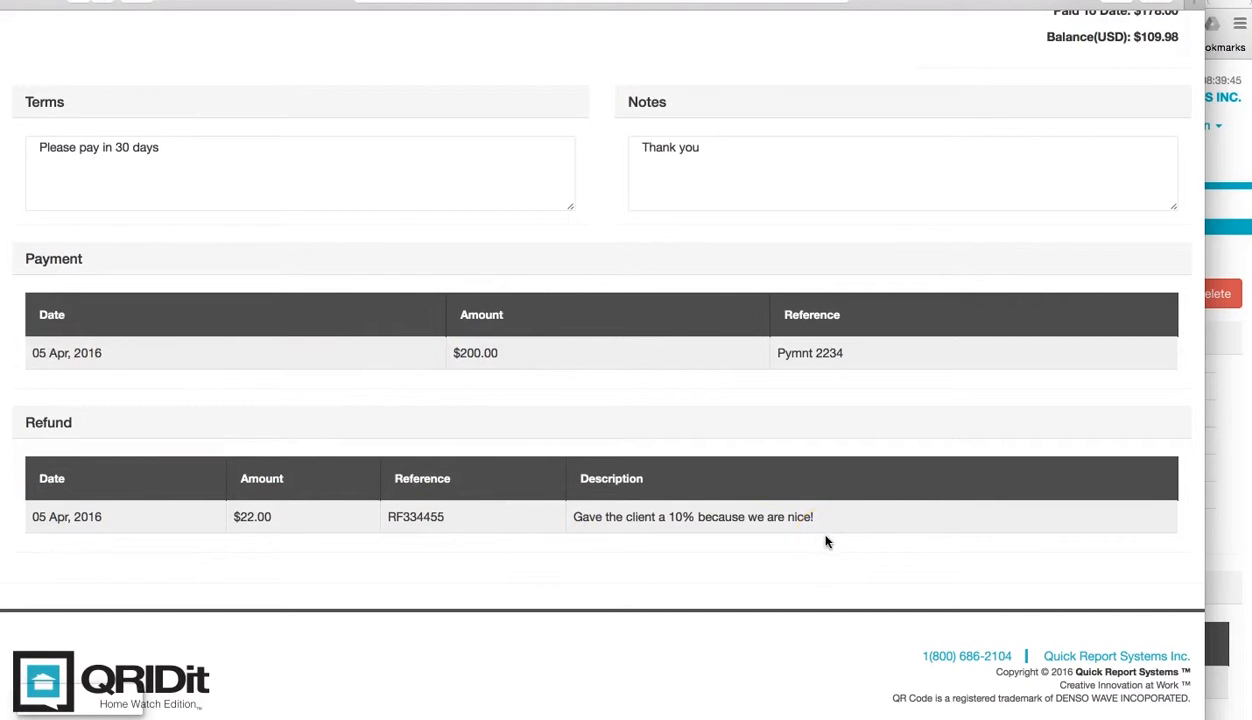
scroll("up", 3)
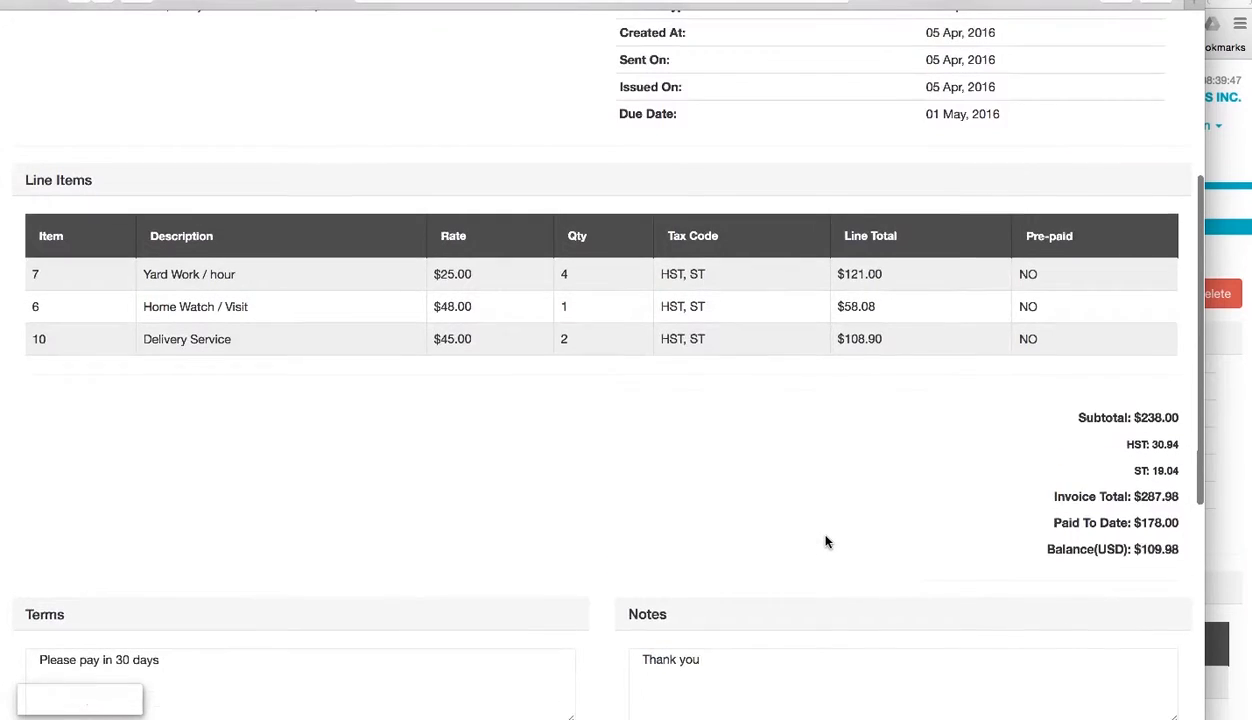
scroll("up", 3)
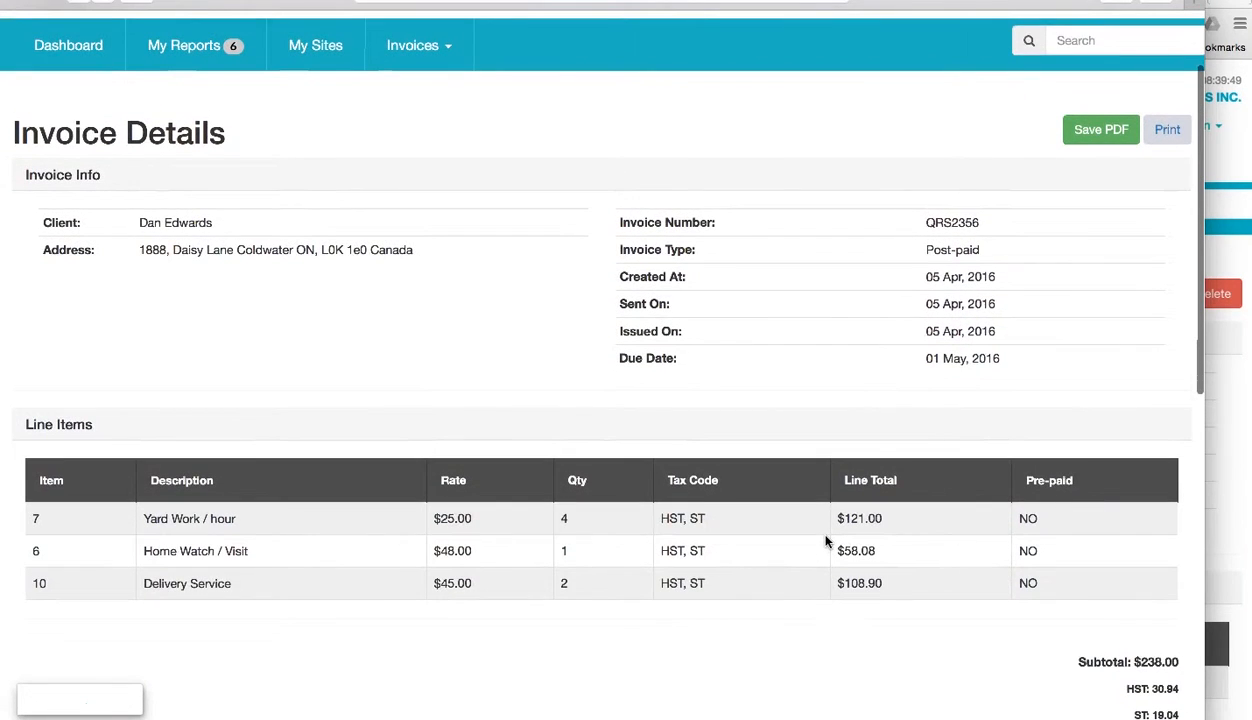
scroll("down", 3)
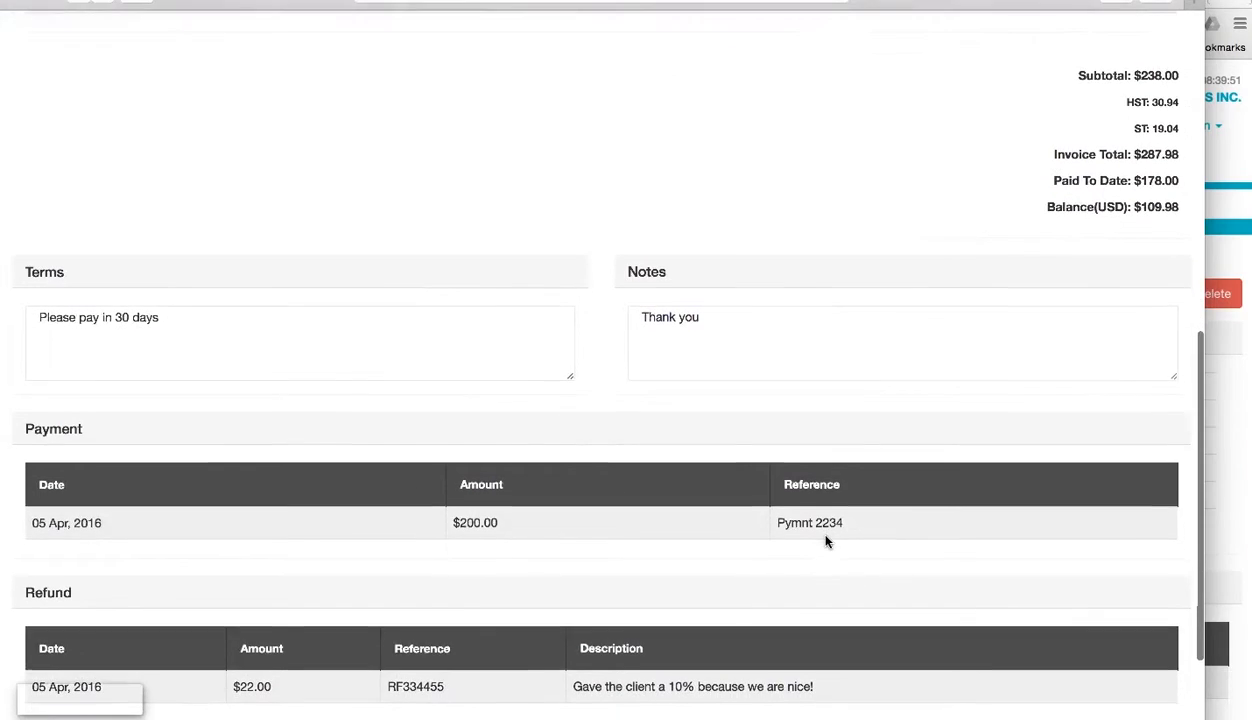
scroll("down", 3)
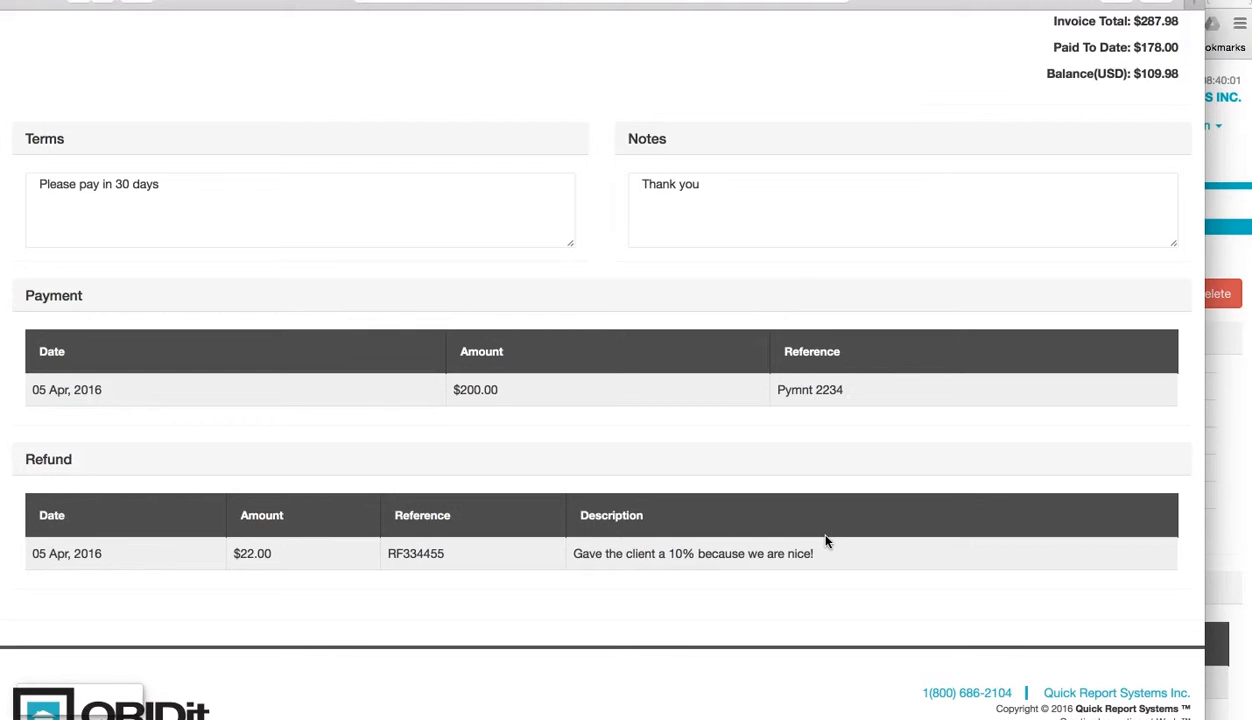
scroll("up", 3)
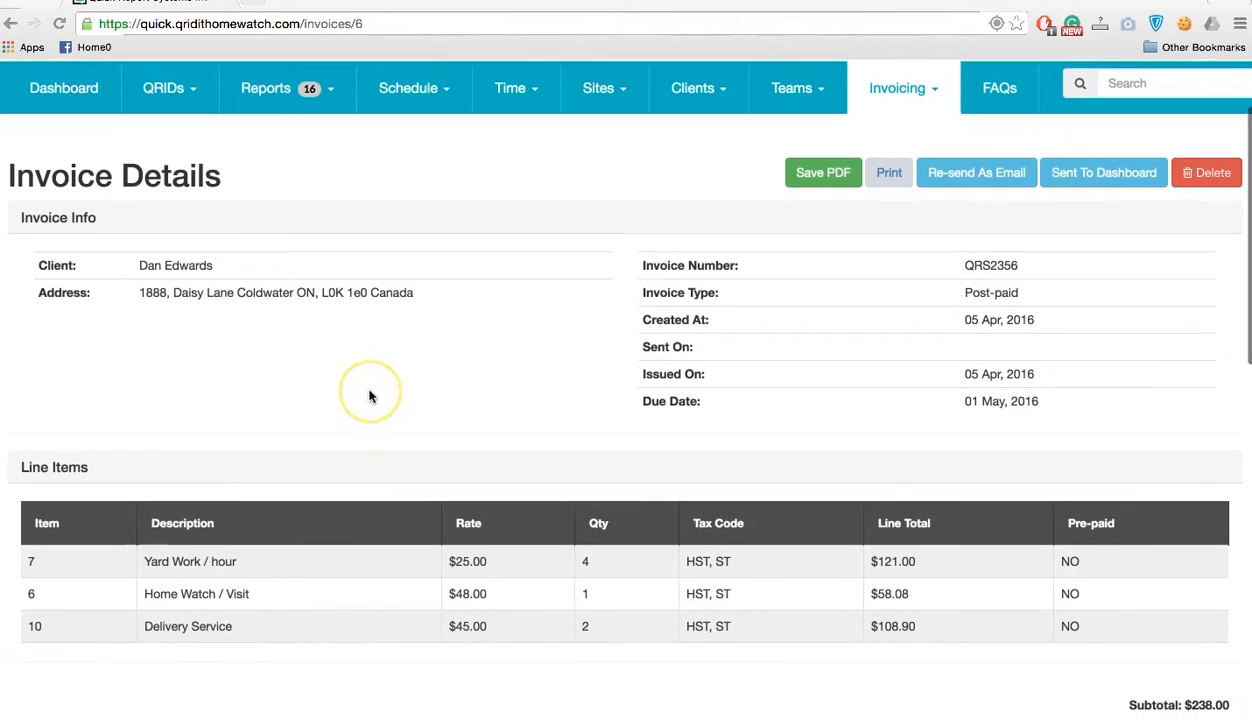
- Enter 109.98, the outstanding balance, as the new payment amount for QRS2356
scroll("down", 3)
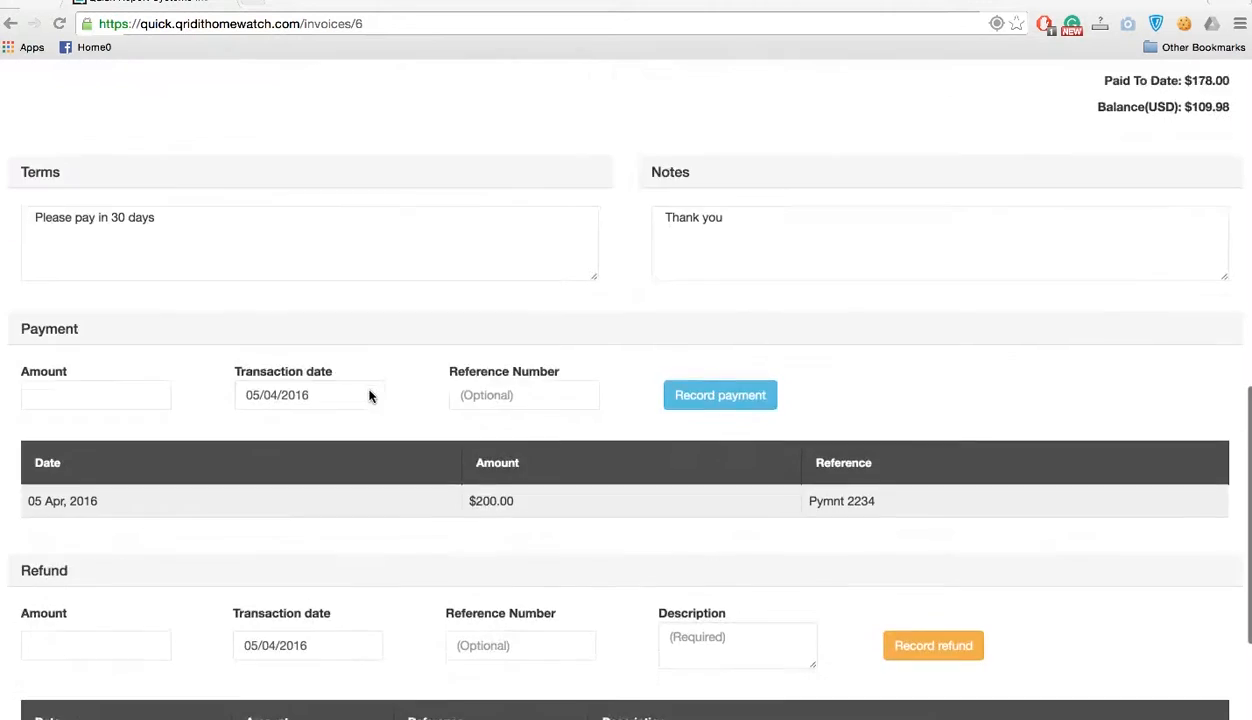
scroll("up", 3)
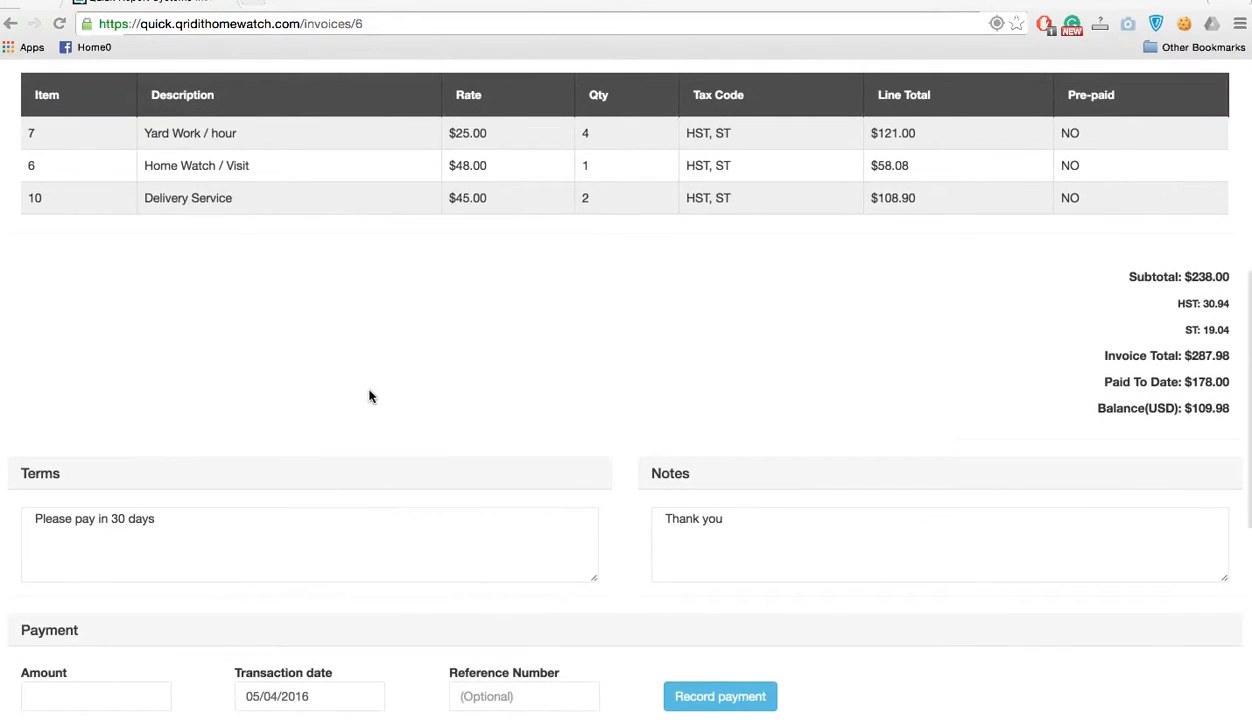
scroll("down", 3)
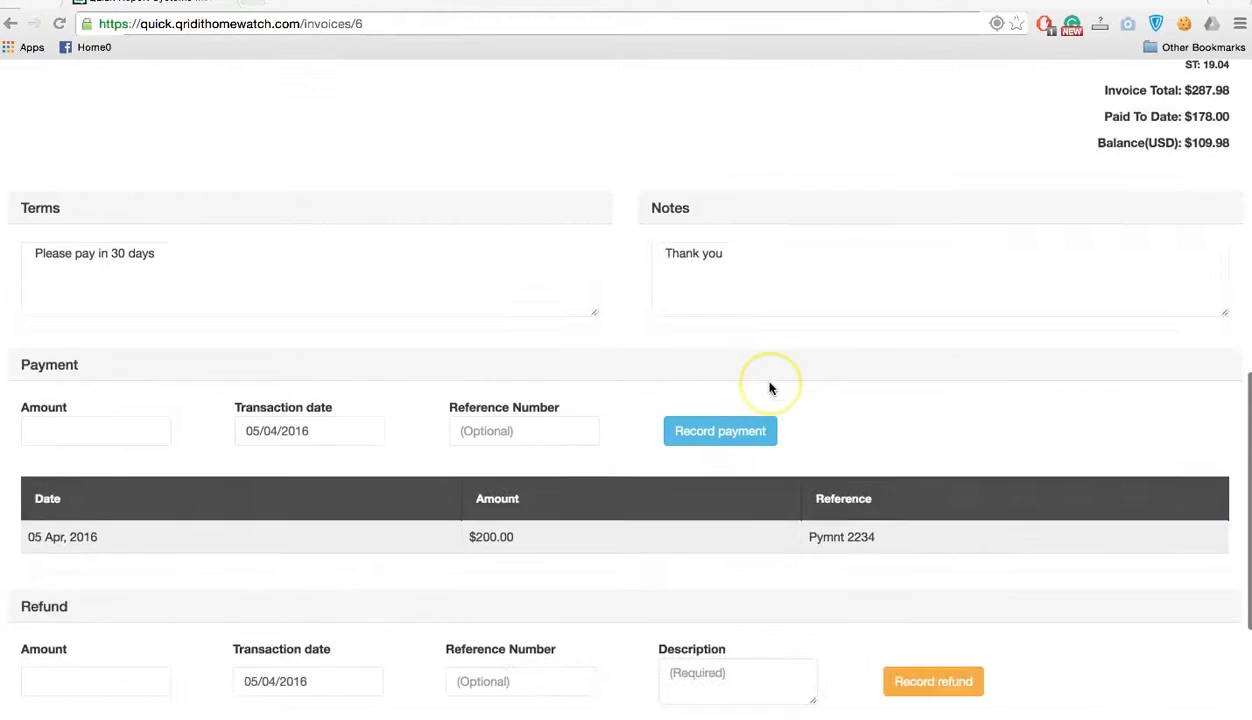
scroll("down", 3)
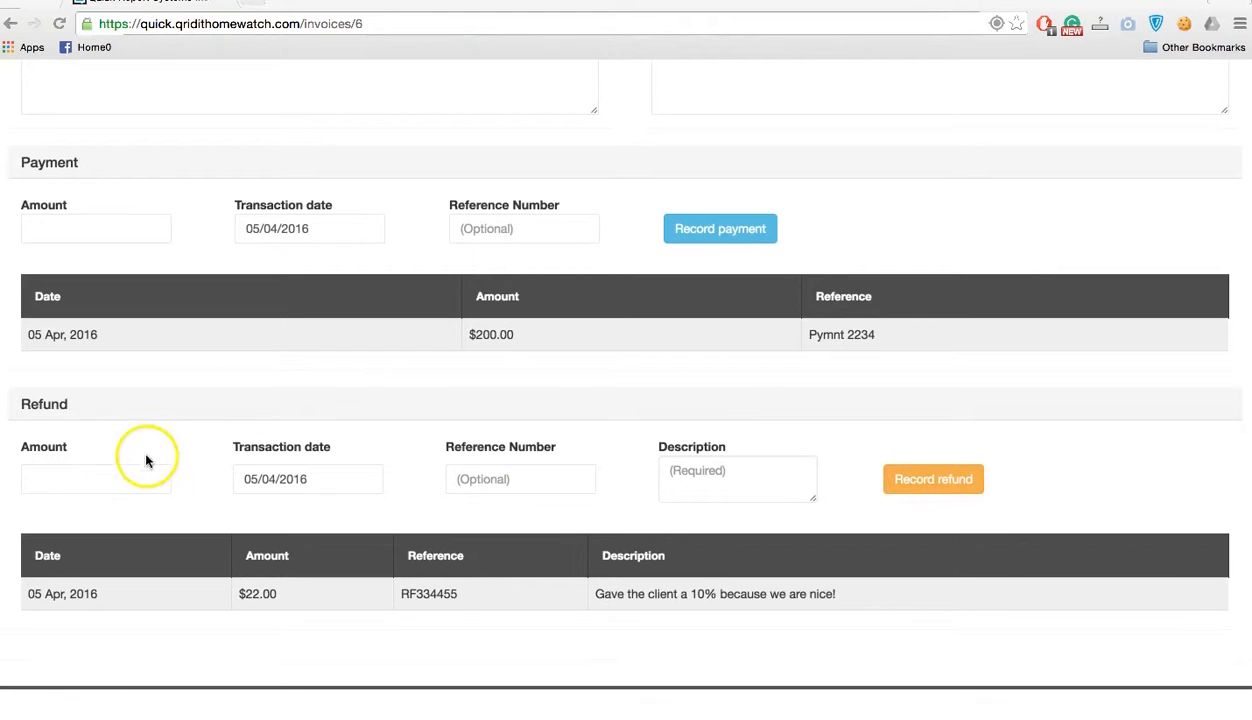
mouse_move(140, 222)
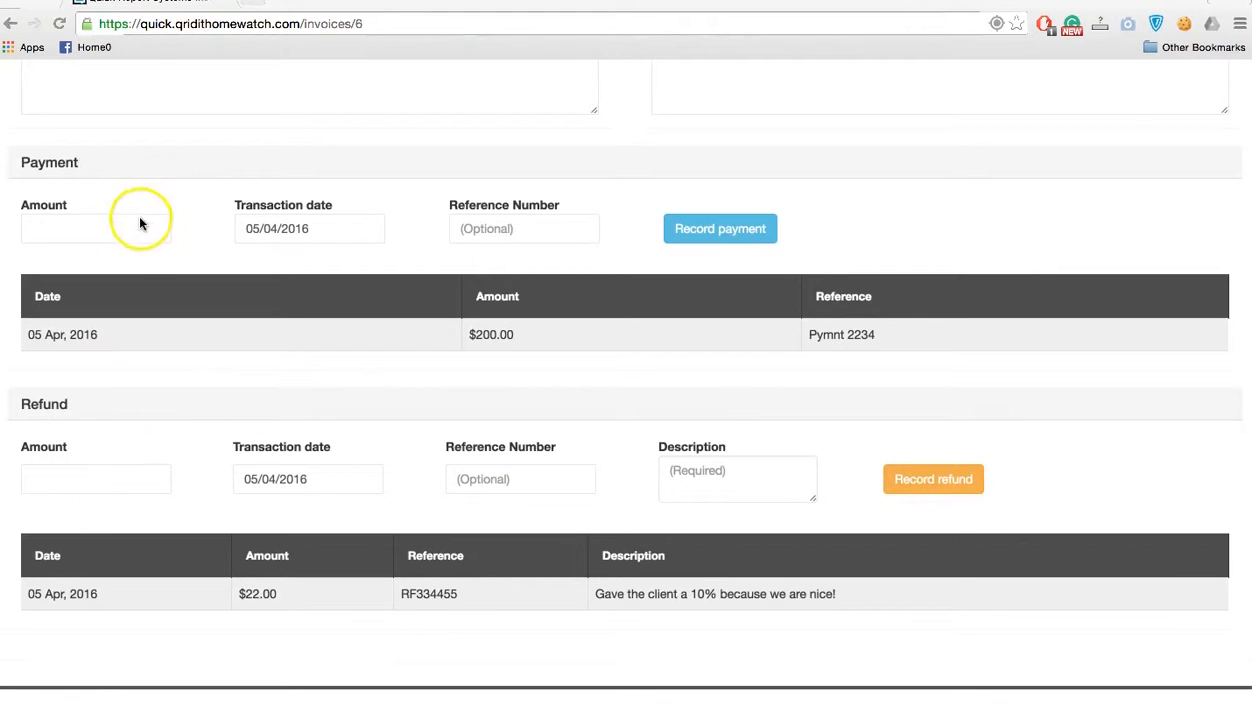
left_click(96, 228)
type("109.98")
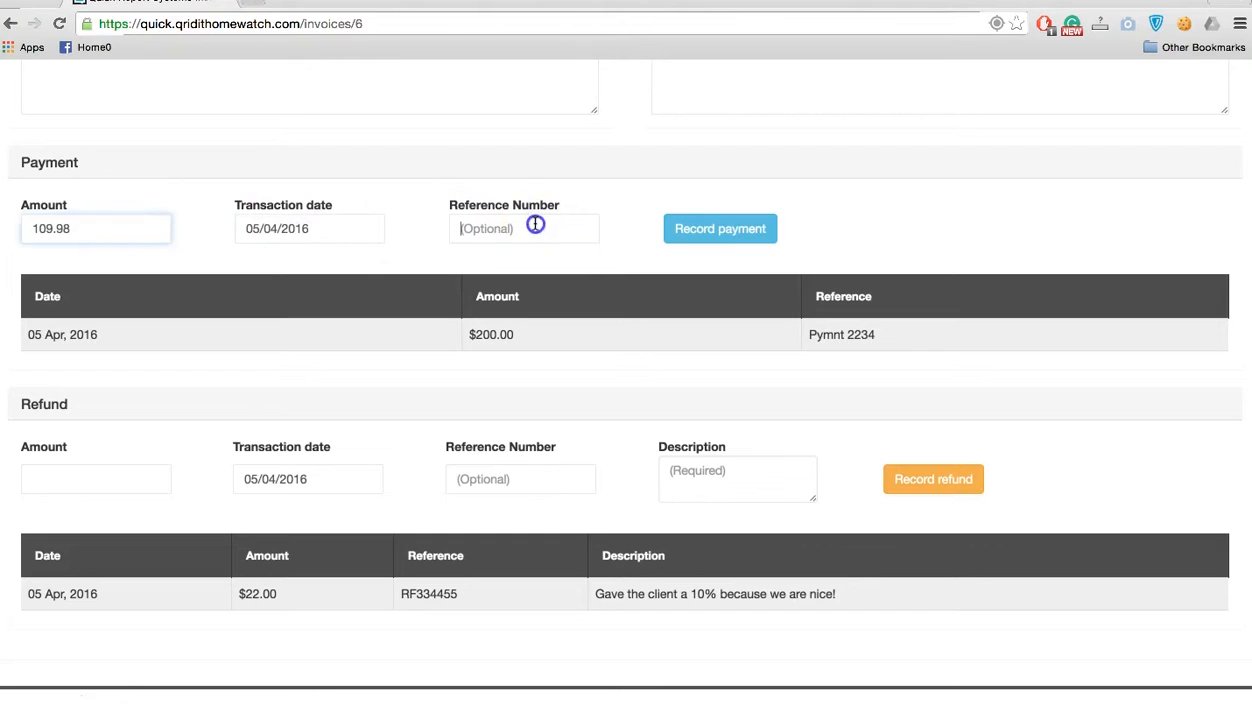
- Record the 109.98 payment with reference number 'Cheque 223'
left_click(524, 228)
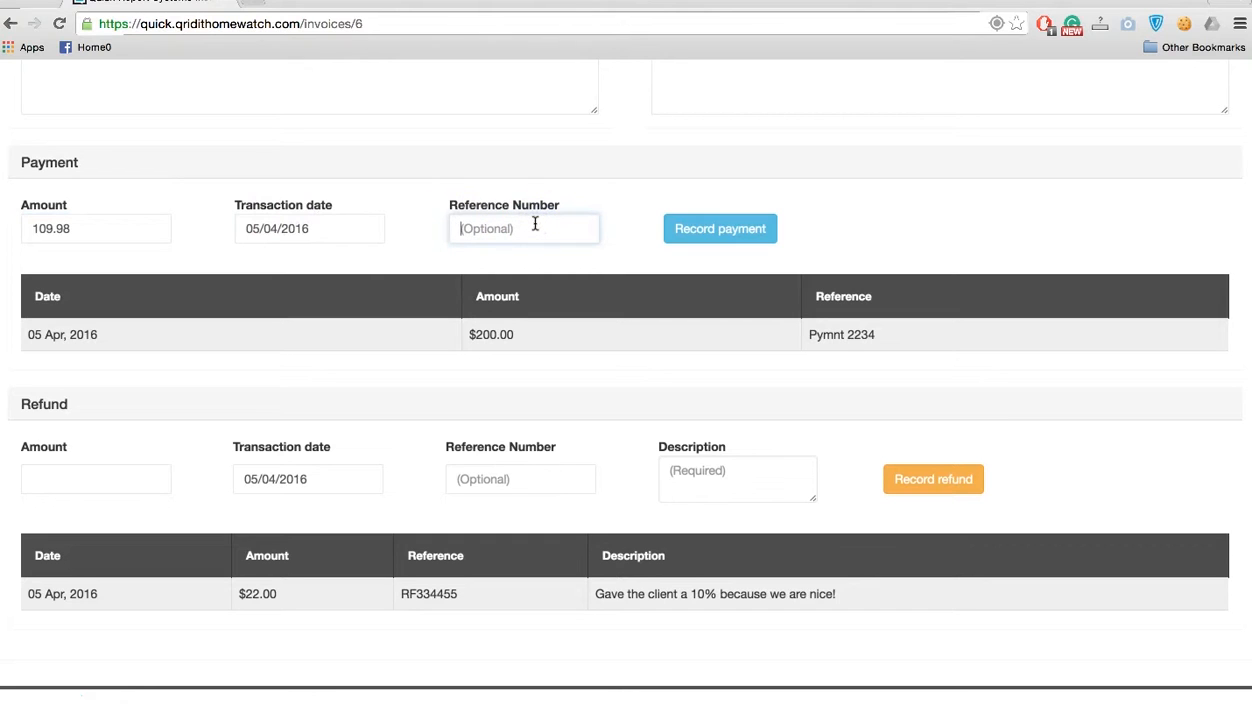
type("Cheque 223")
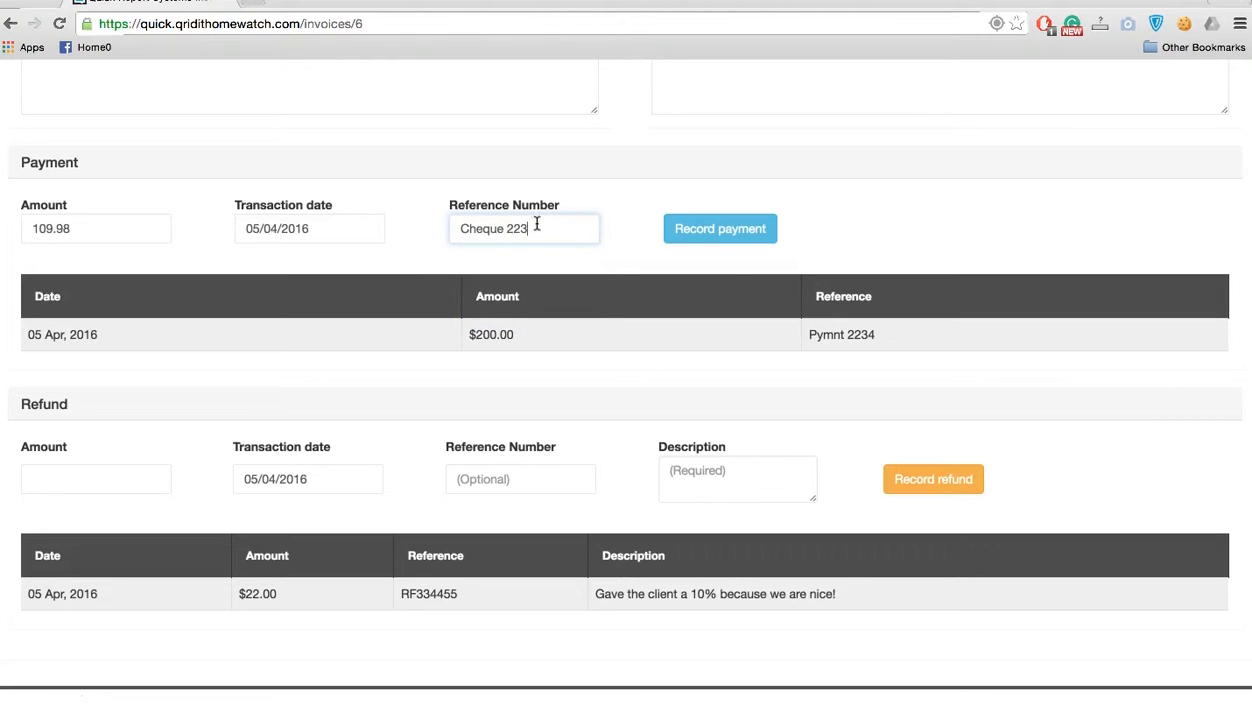
left_click(720, 228)
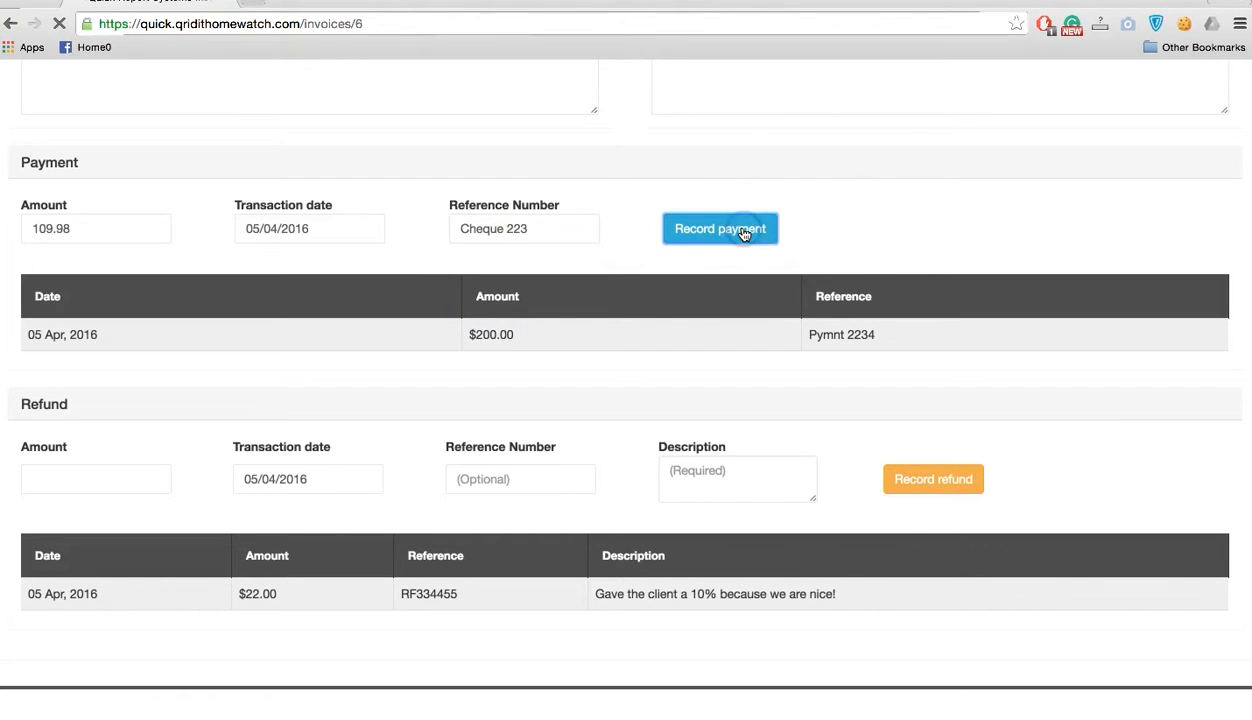
left_click(720, 228)
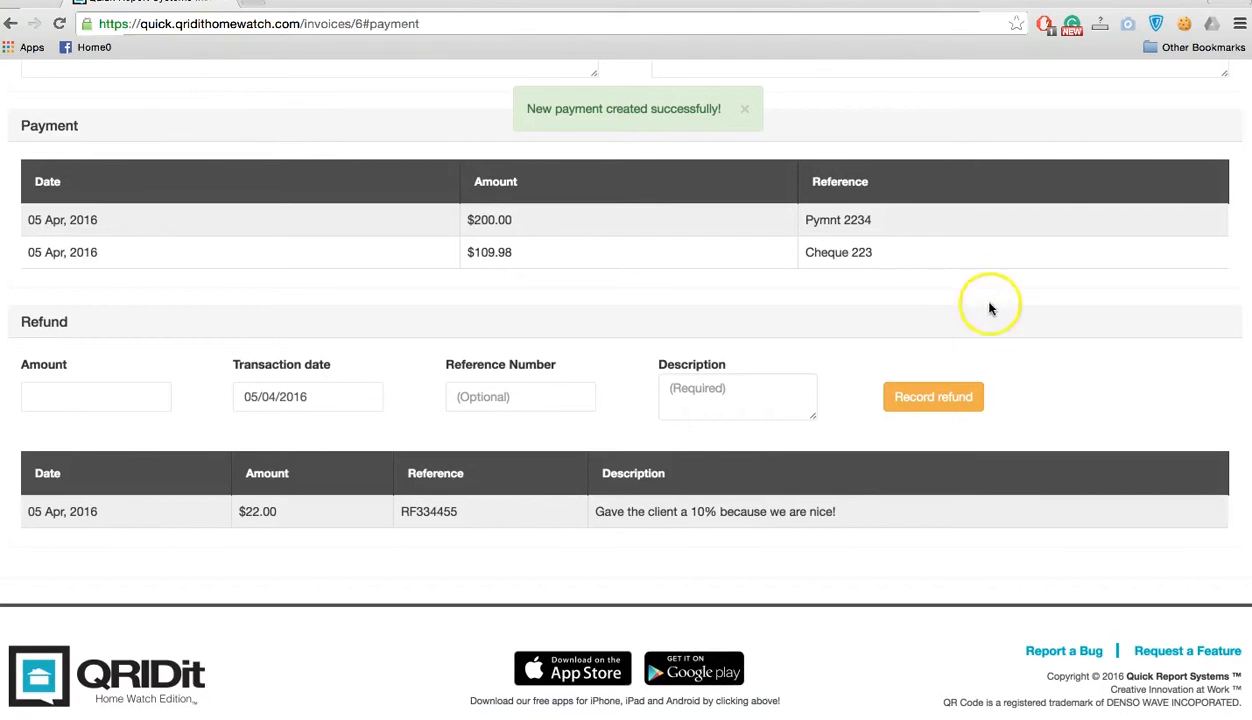
scroll("up", 3)
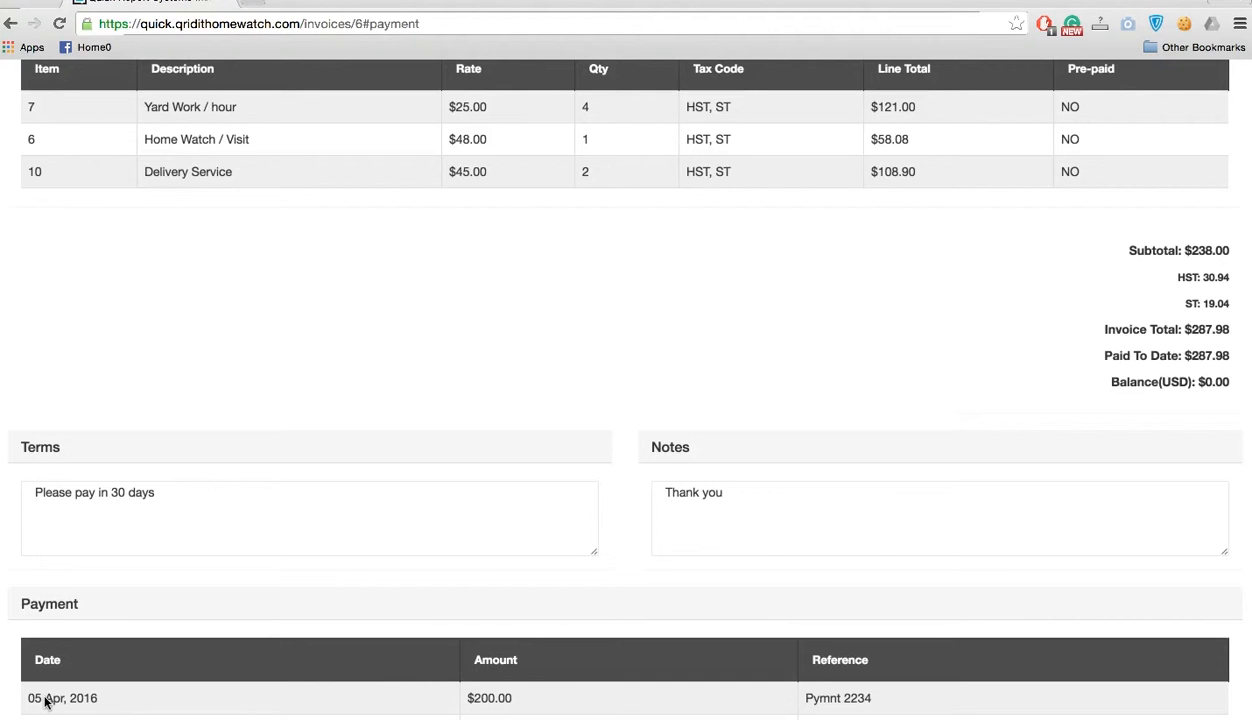
scroll("up", 3)
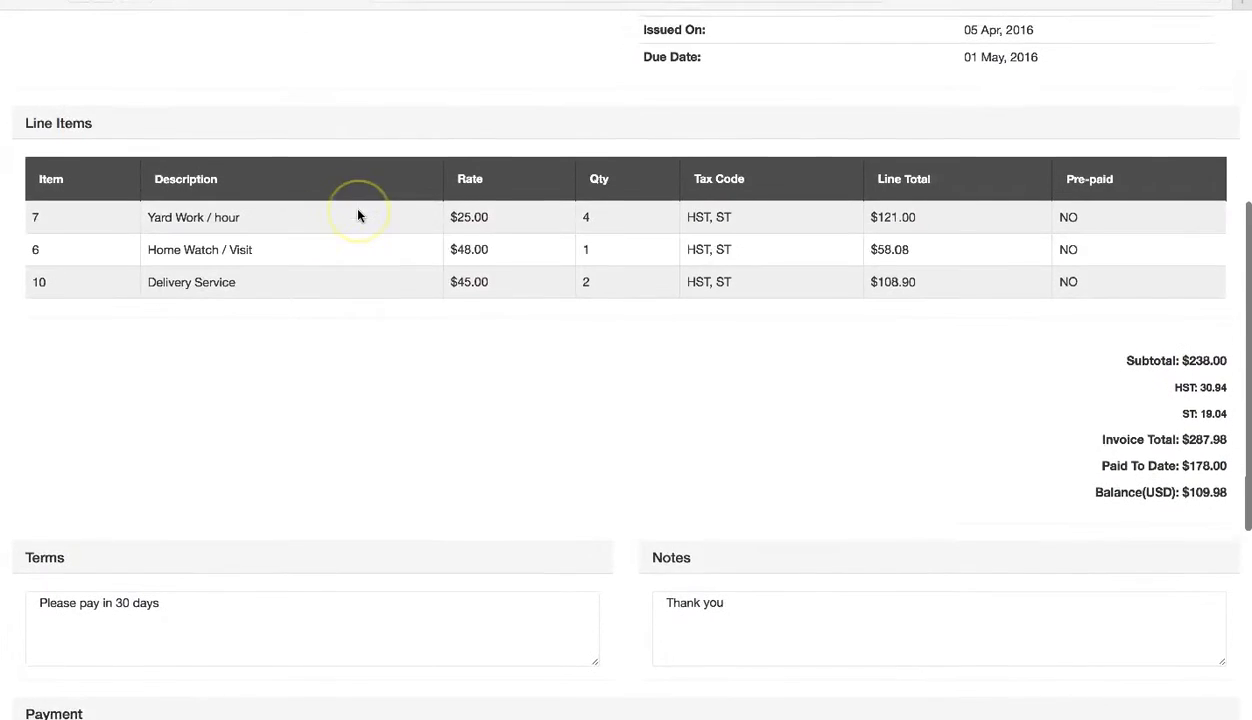
- Confirm the client invoice shows $287.98 paid, $0.00 balance and Cheque 223 listed
scroll("up", 3)
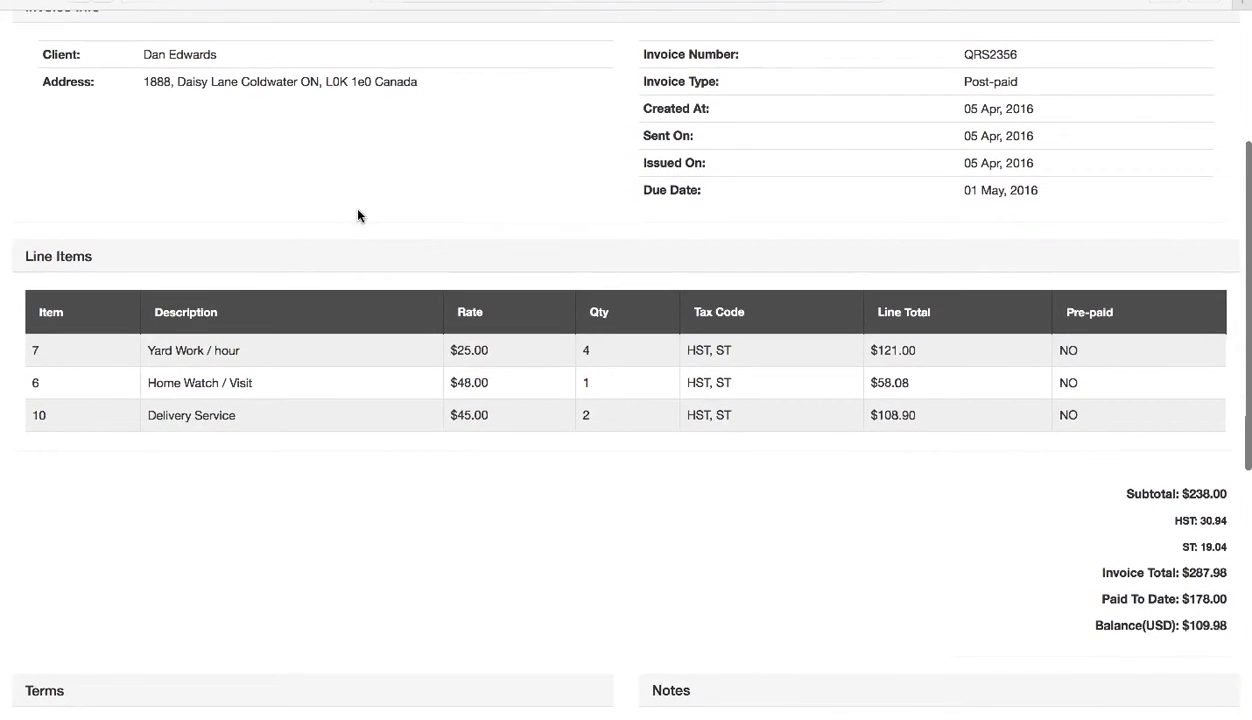
scroll("up", 3)
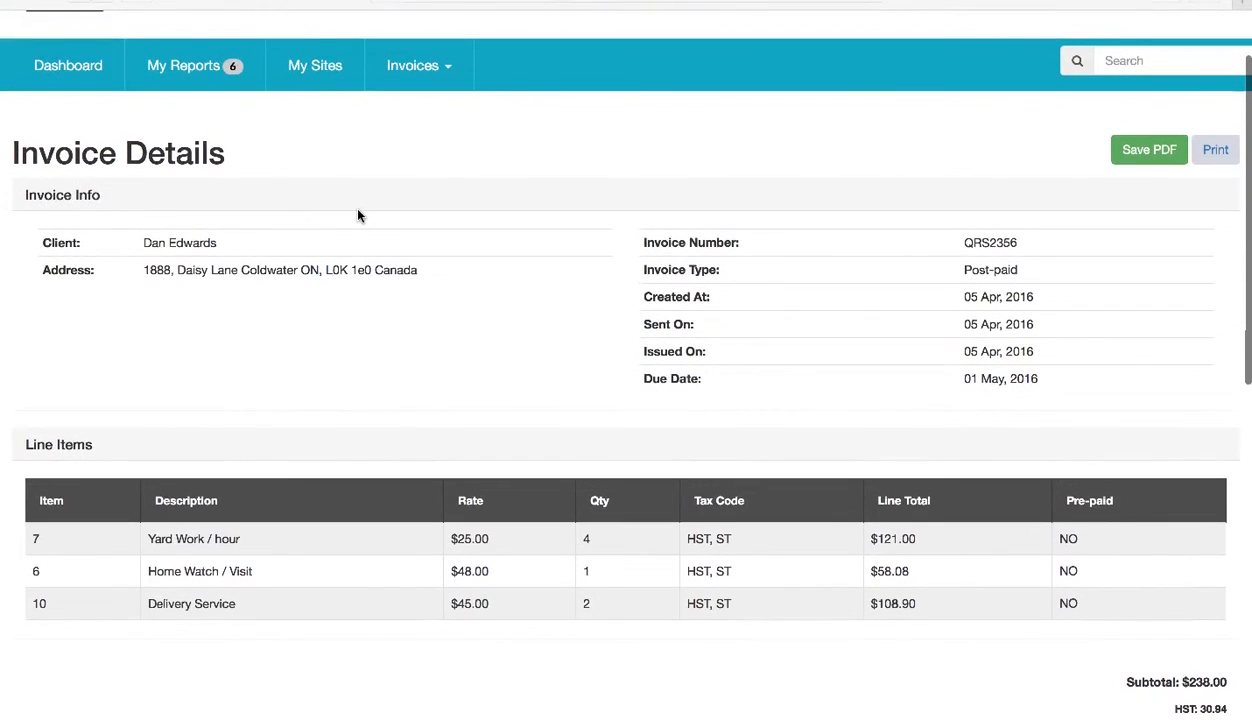
scroll("down", 3)
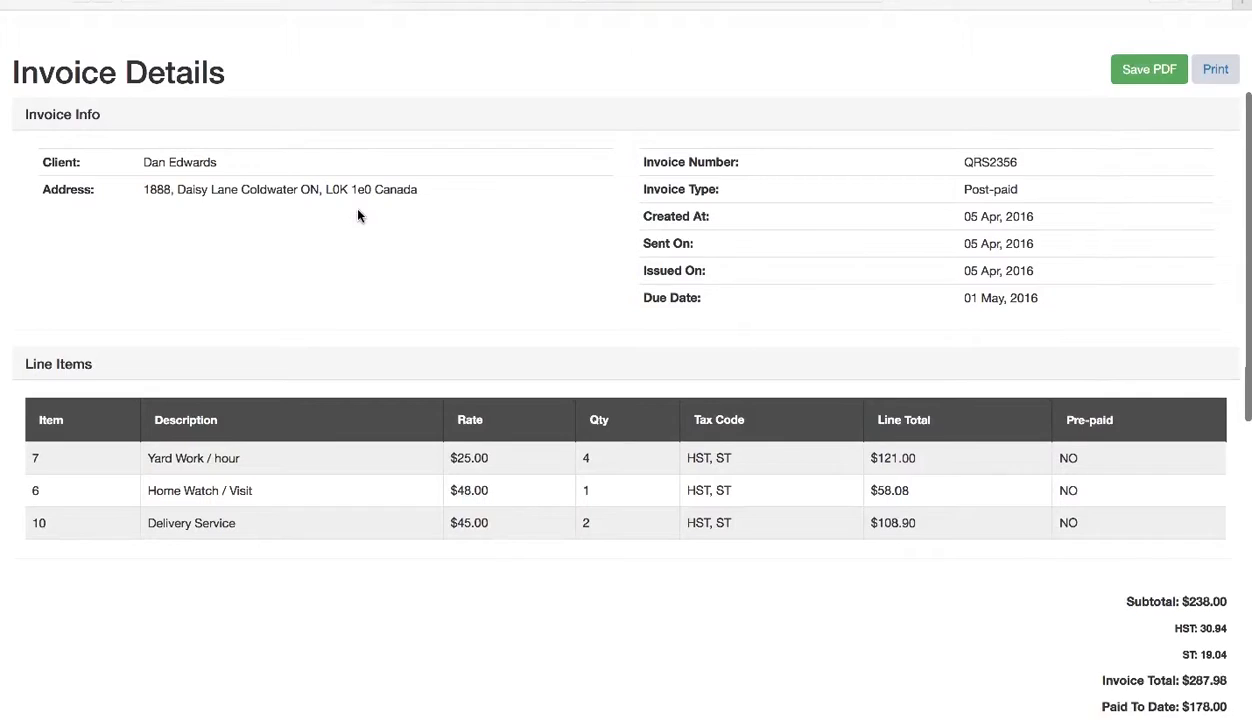
scroll("up", 3)
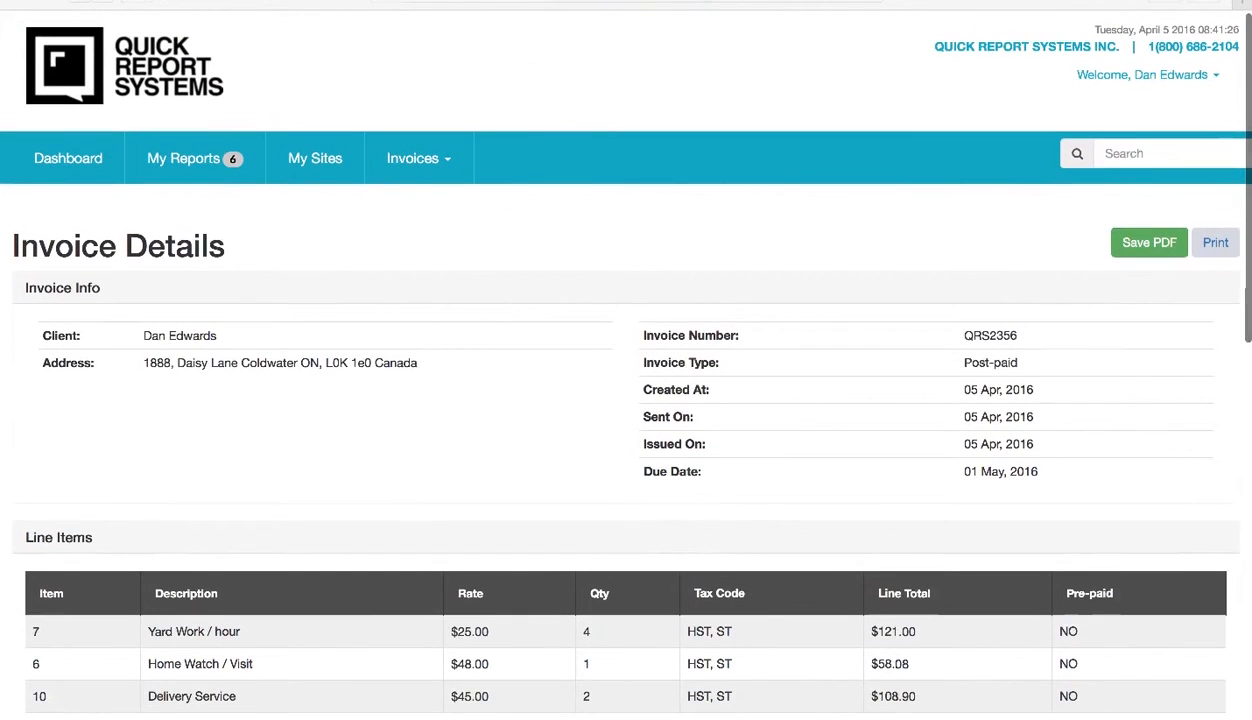
scroll("down", 3)
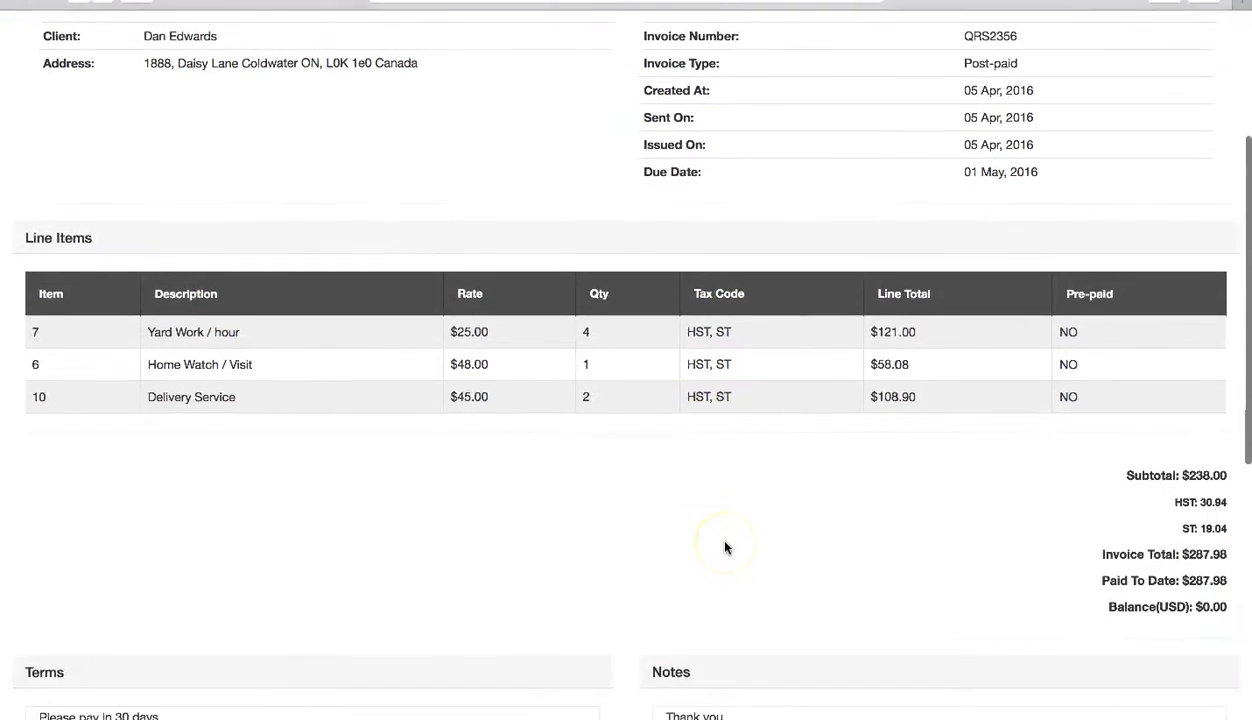
scroll("down", 3)
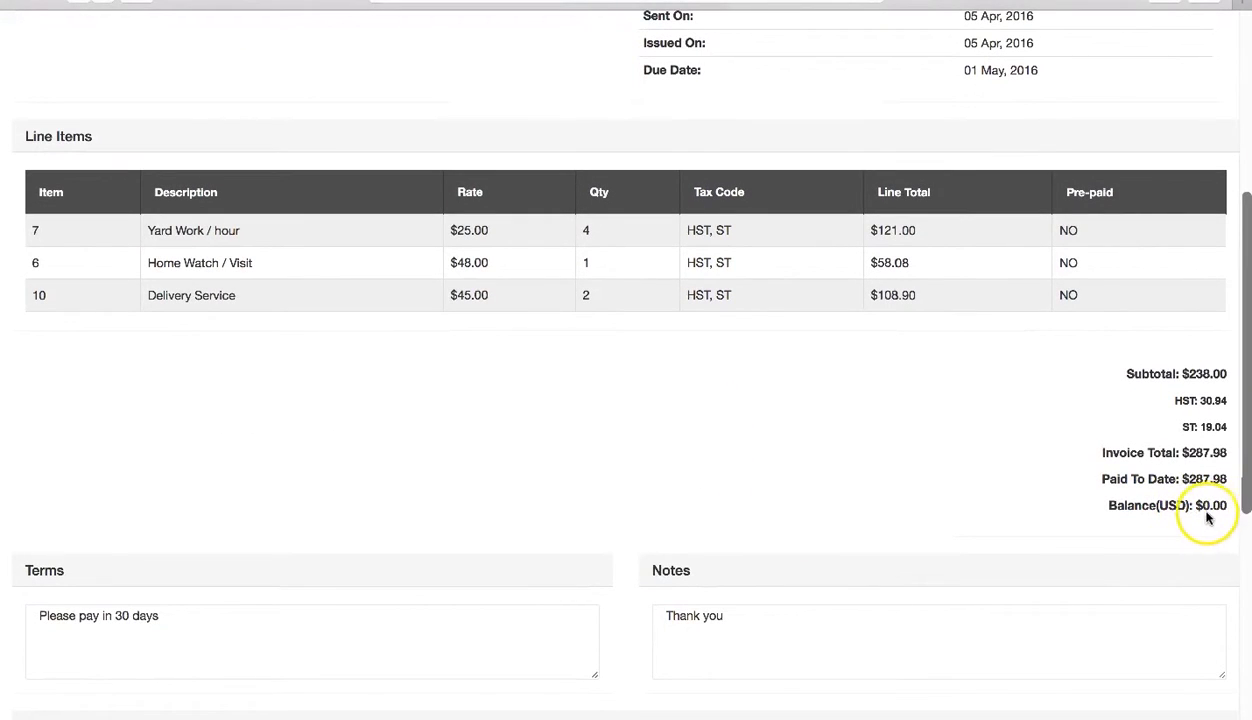
scroll("down", 3)
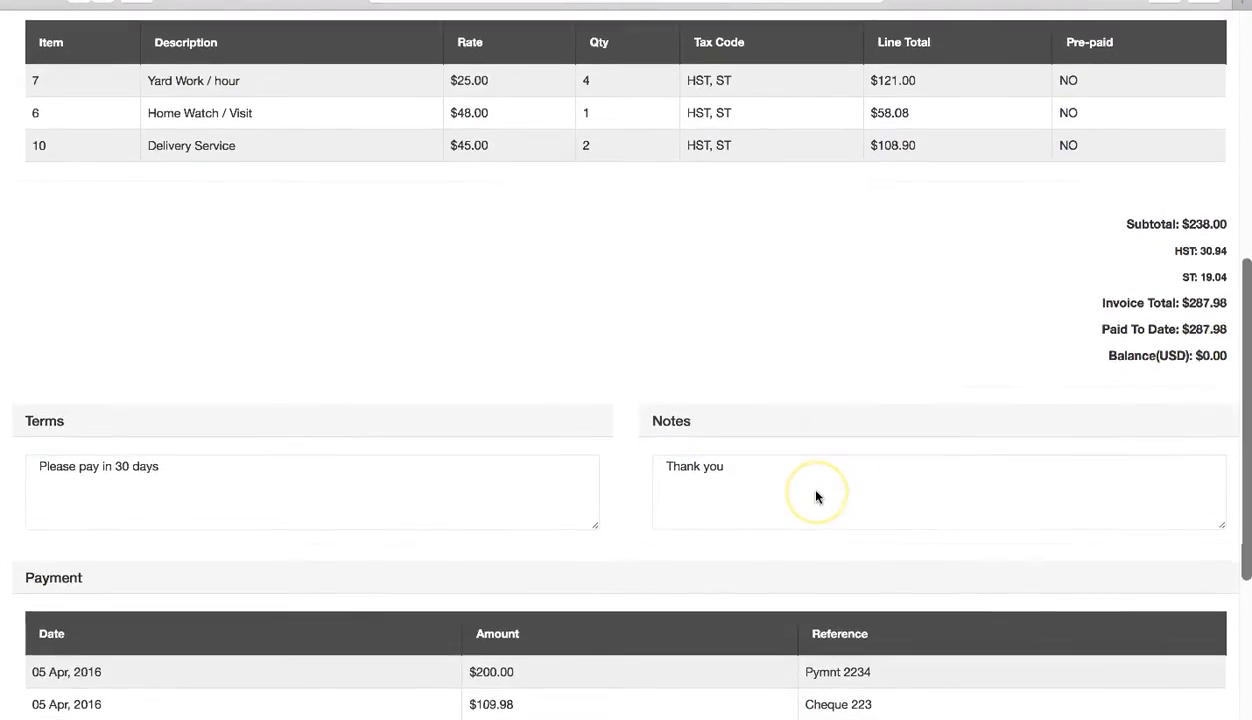
scroll("down", 3)
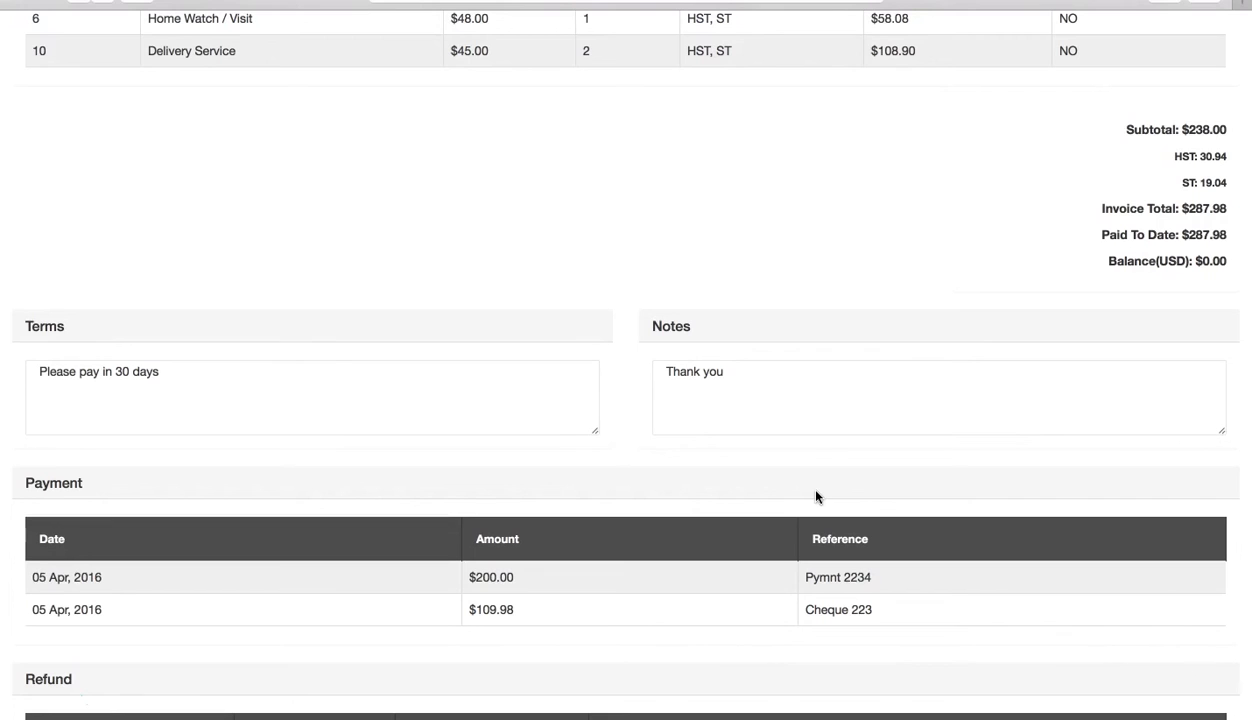
mouse_move(32, 704)
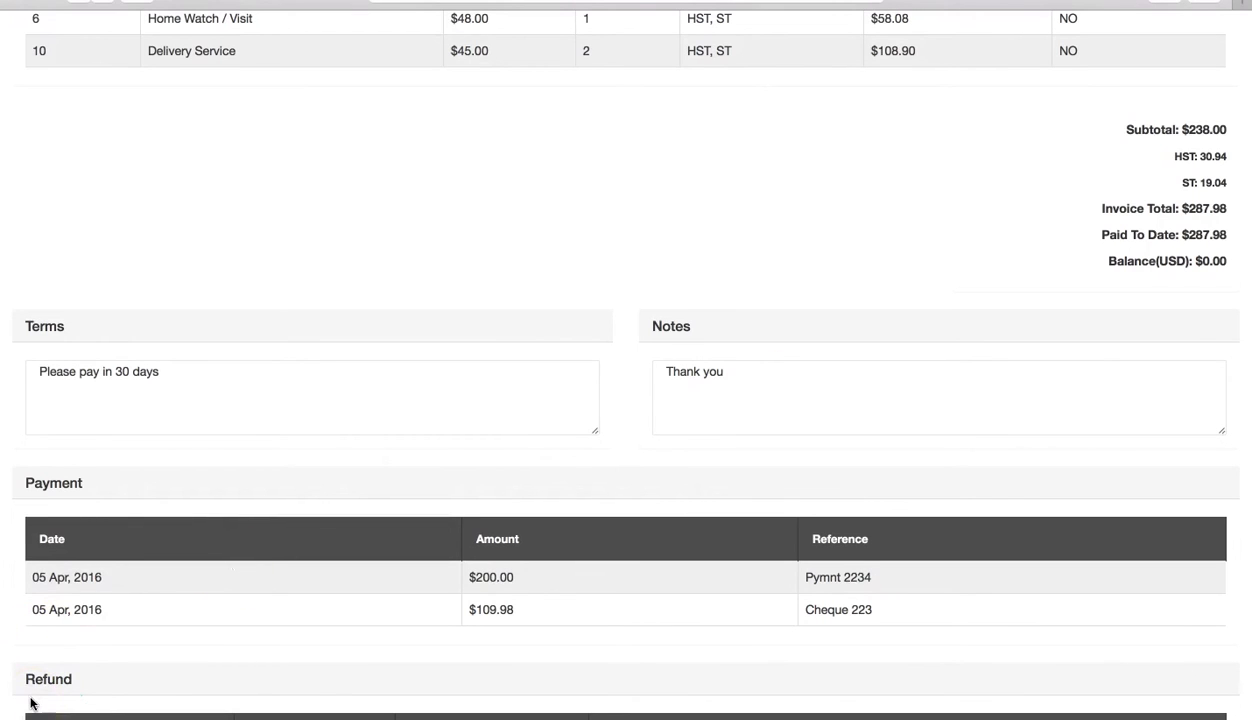